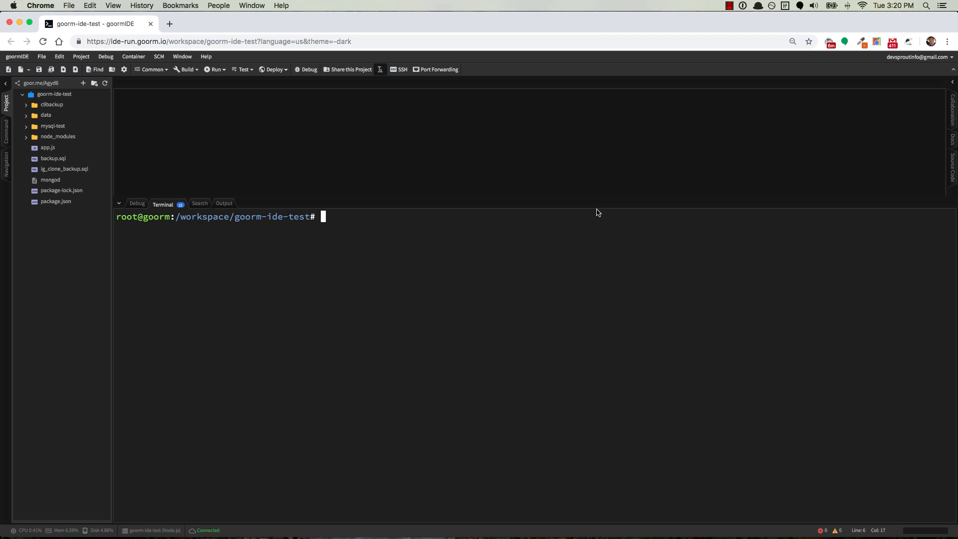
mouse_move(353, 158)
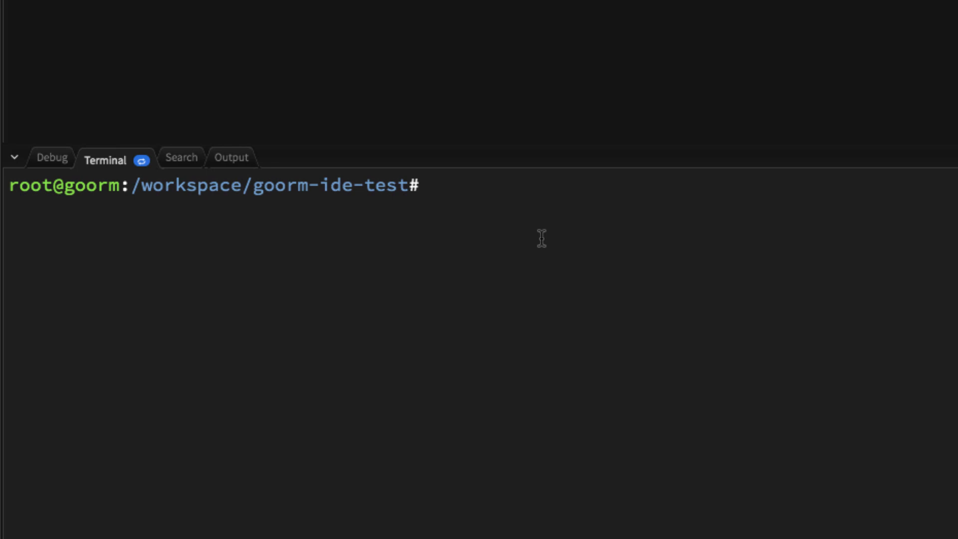
- Start the MySQL service with 'sudo service mysql start' and launch the mysql monitor
text(sudo ser)
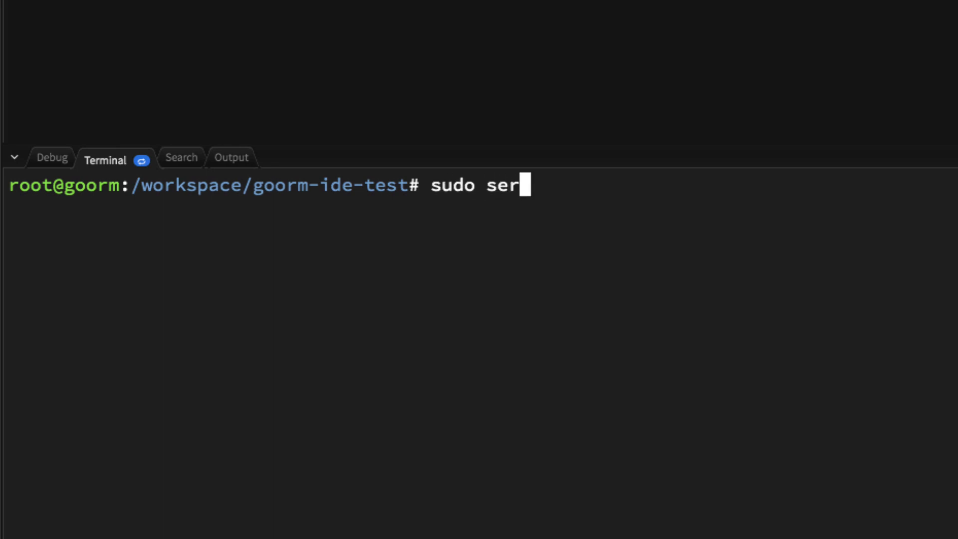
text(vice mysql)
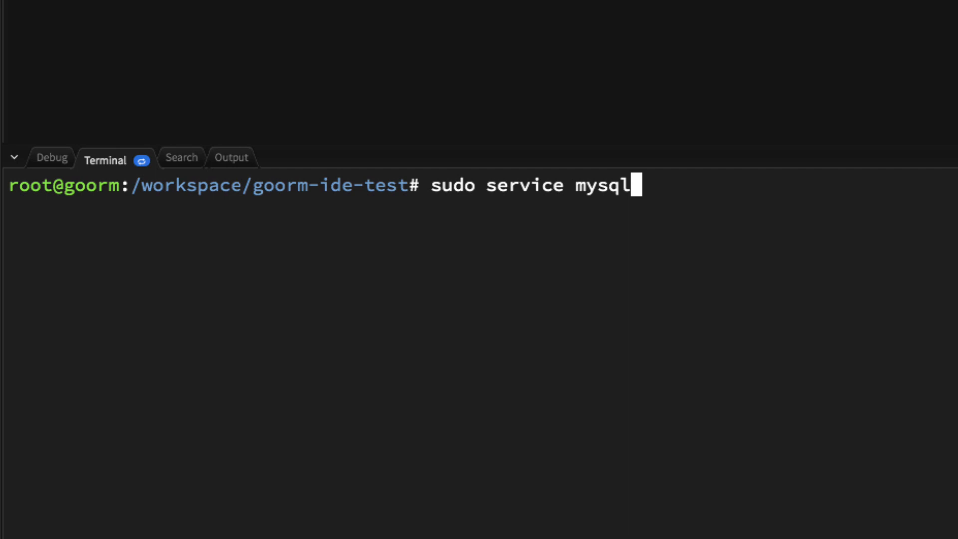
text(start)
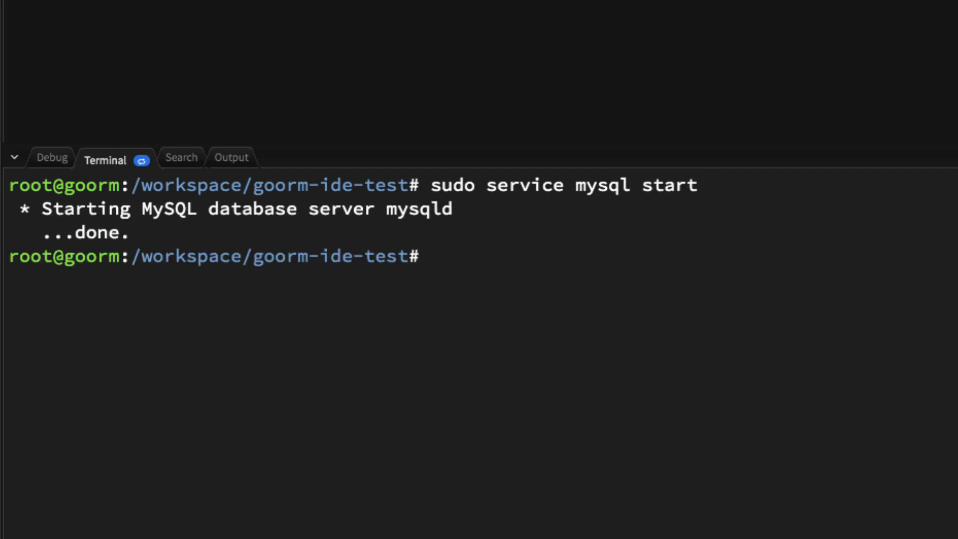
mouse_move(451, 278)
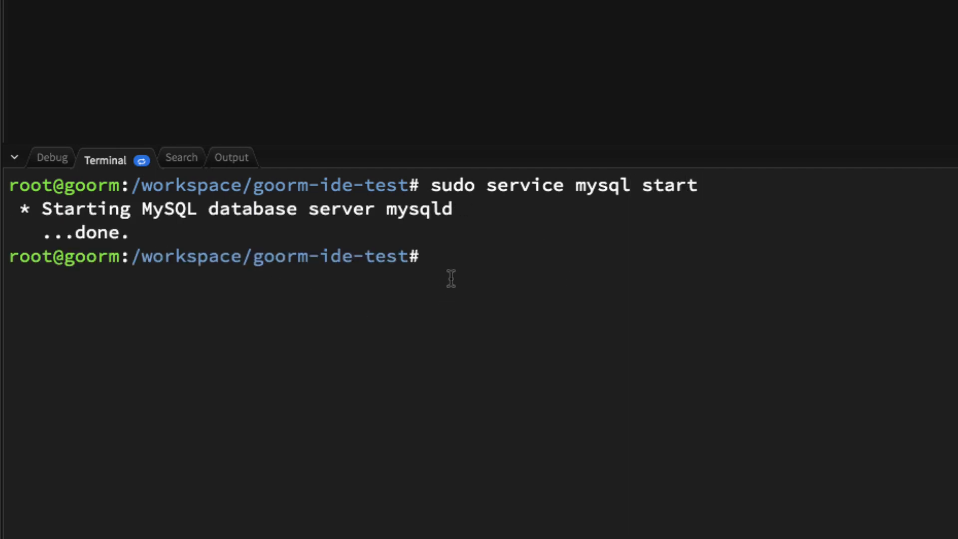
text(mysql)
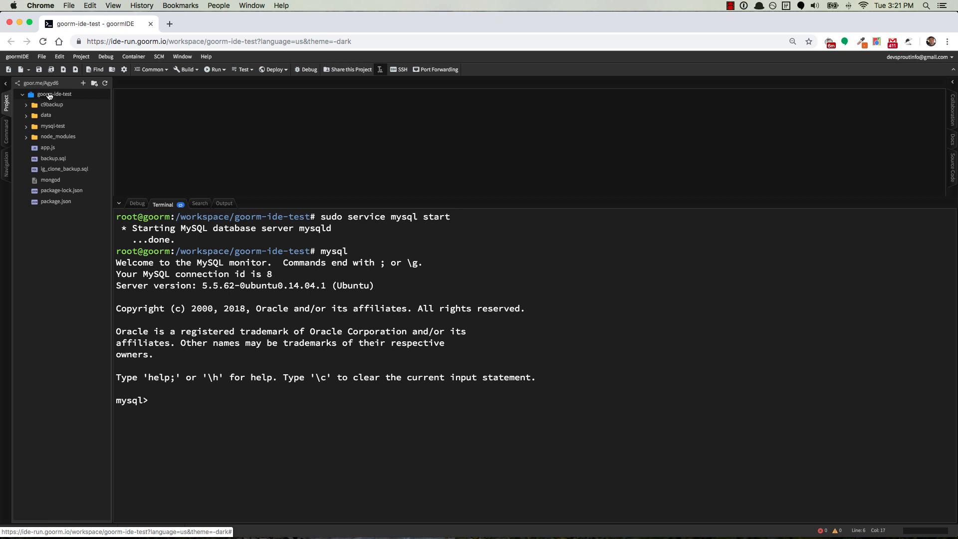
- Add a new file named test.sql to the goorm-ide-test folder via New > File
right_click(54, 95)
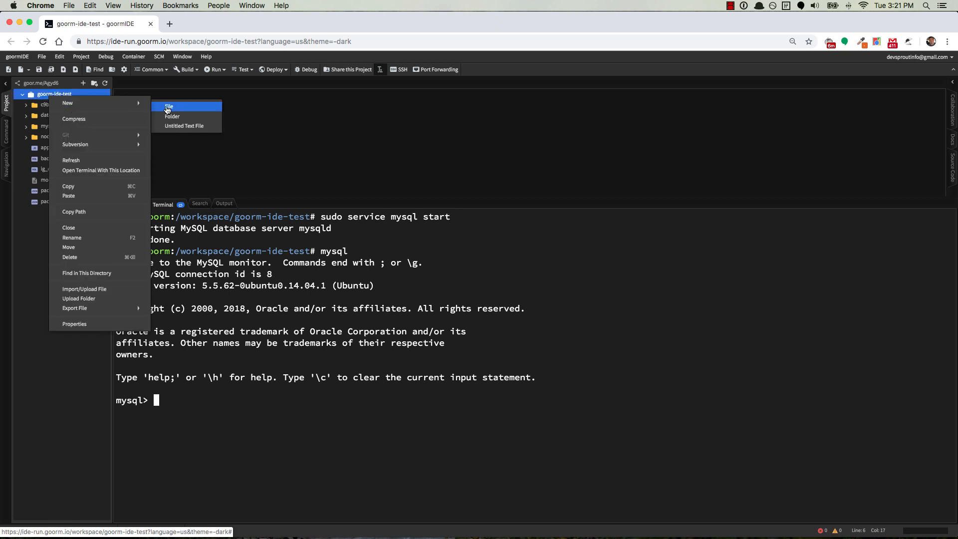
click(169, 107)
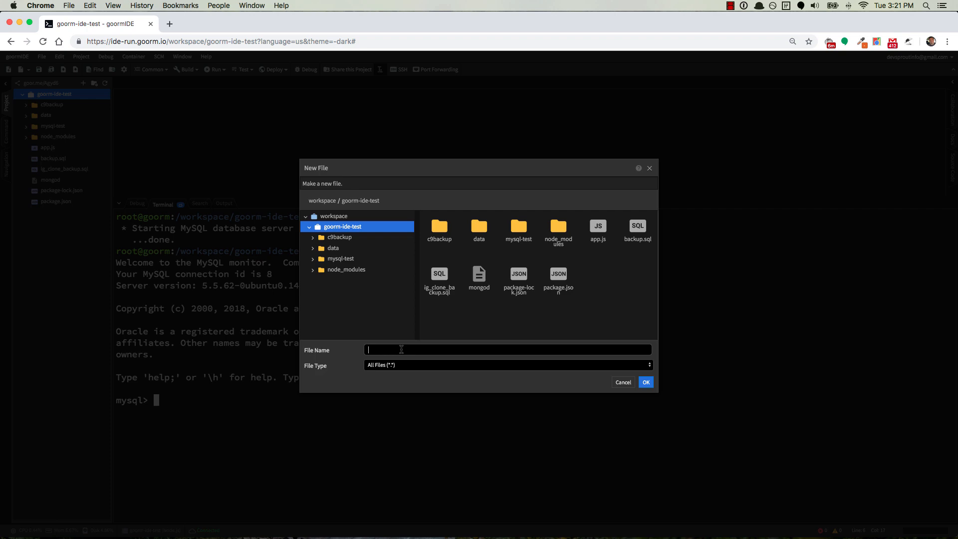
text(test.js)
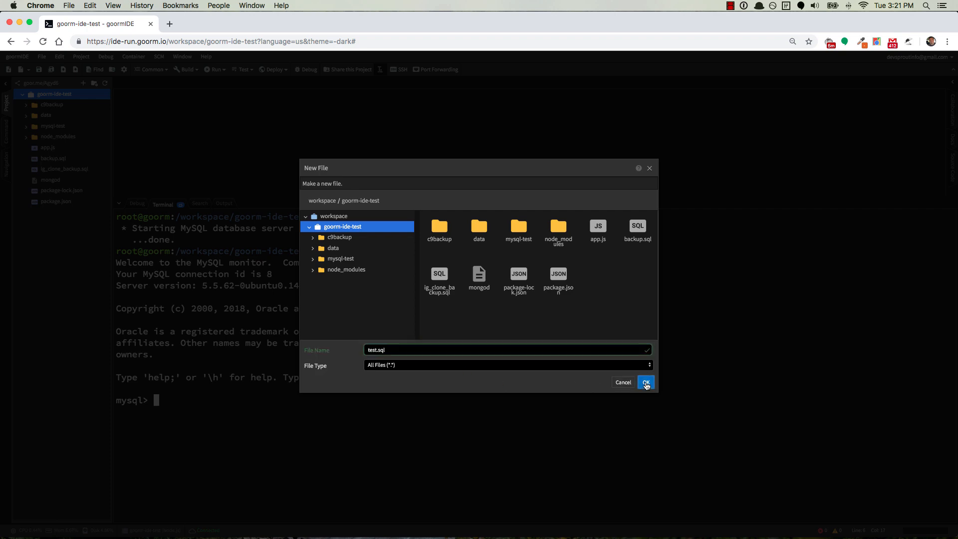
click(645, 382)
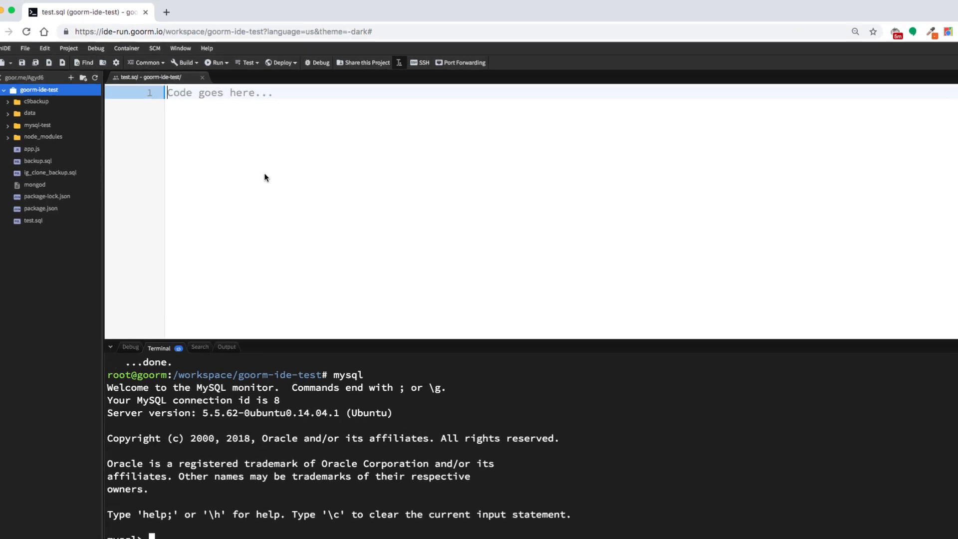
- Write DROP DATABASE IF EXISTS test_app; CREATE DATABASE test_app; USE test_app; into test.sql
text(DROP IF)
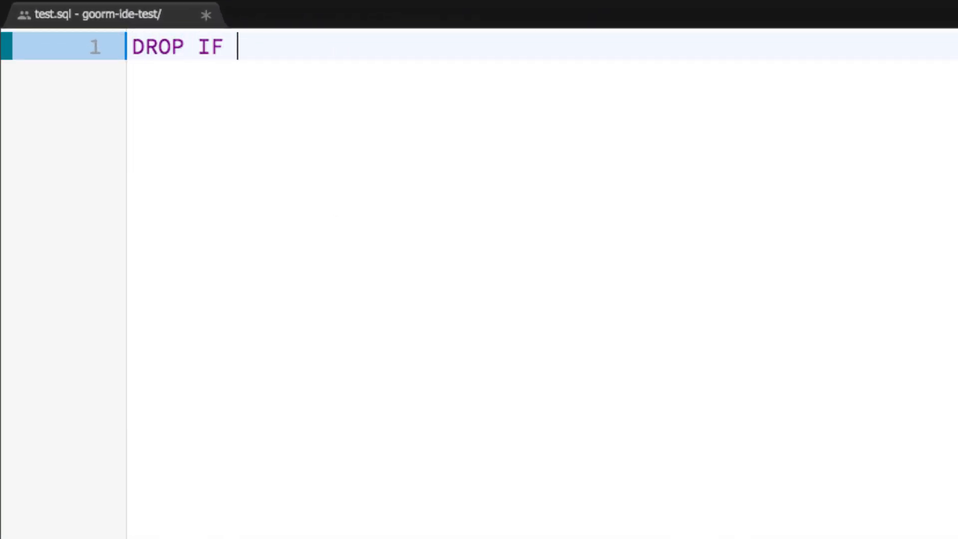
text(EXISTS)
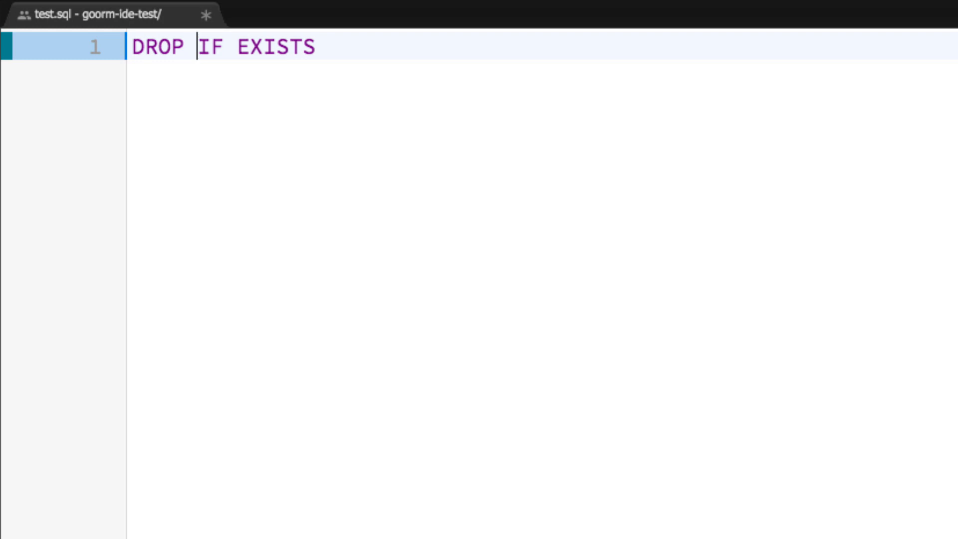
text(DATABASE)
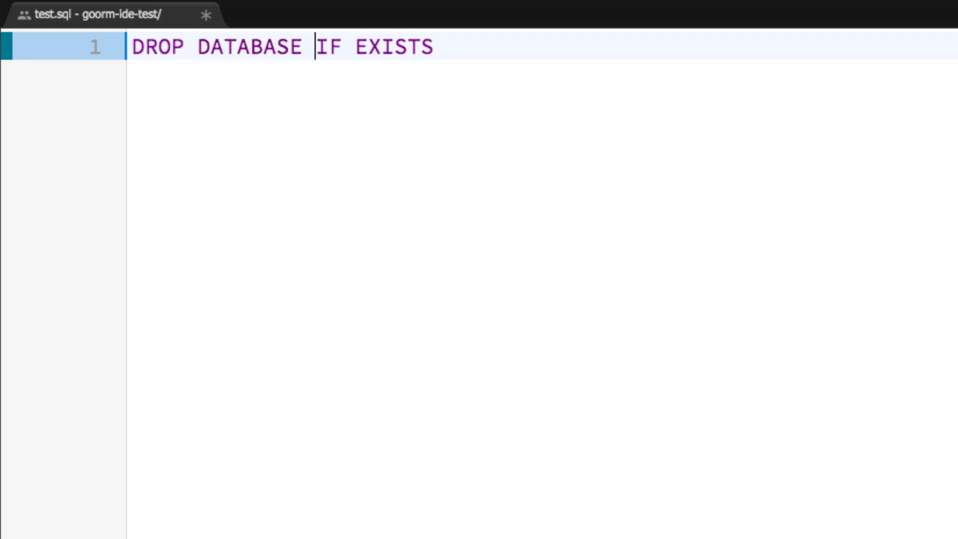
text(test)
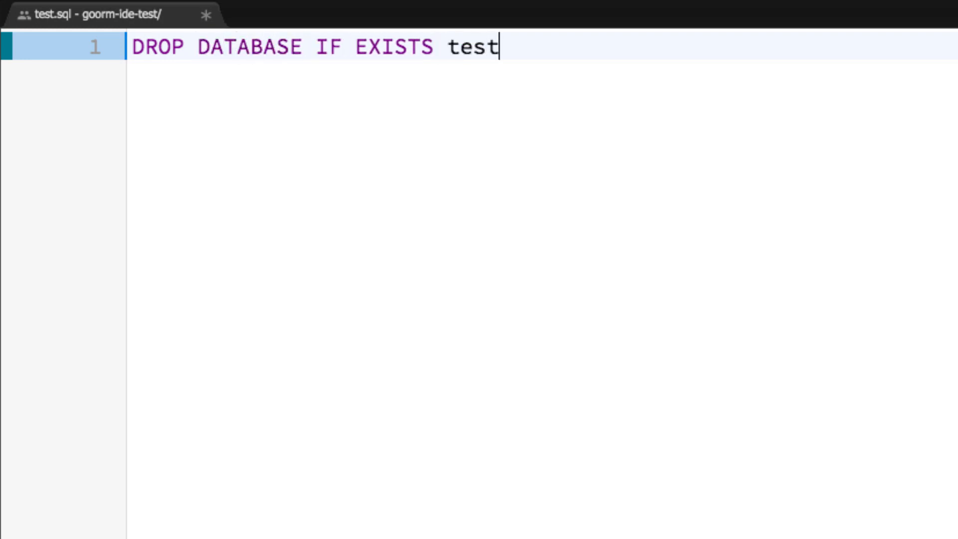
text(_app)
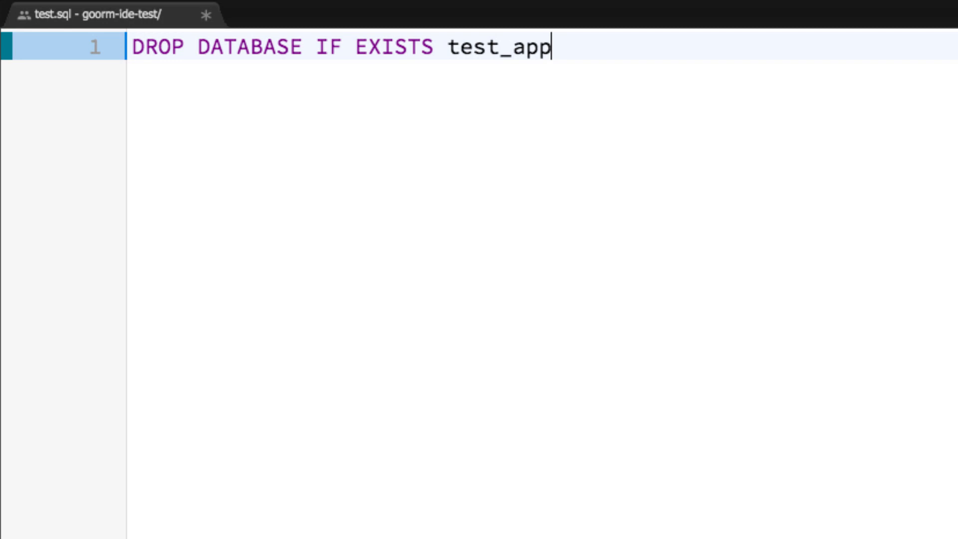
text(;)
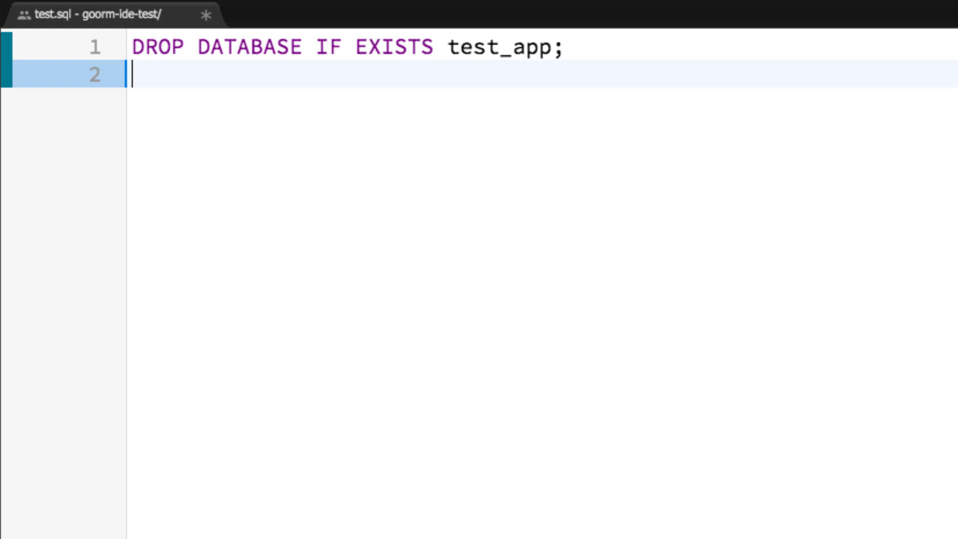
text(CREATE DAT)
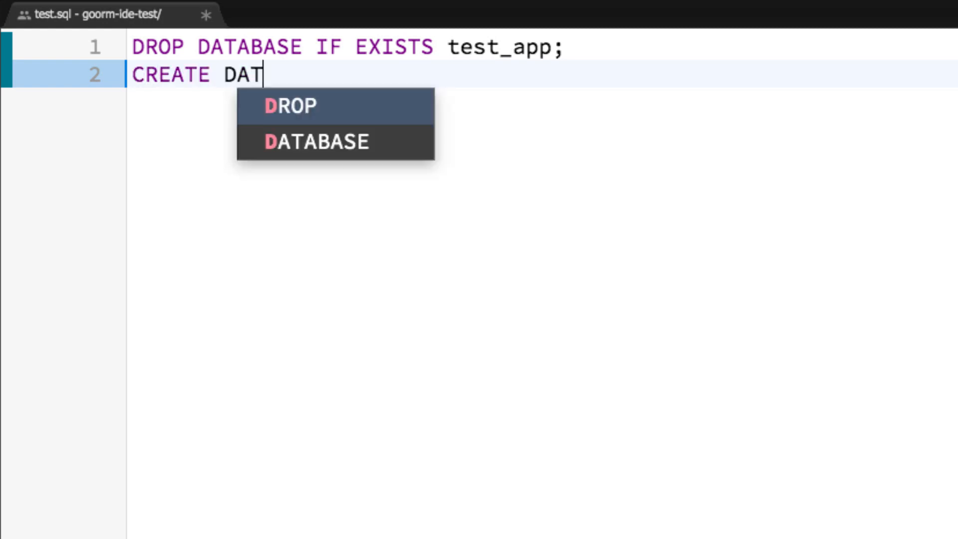
text(ABASE tes)
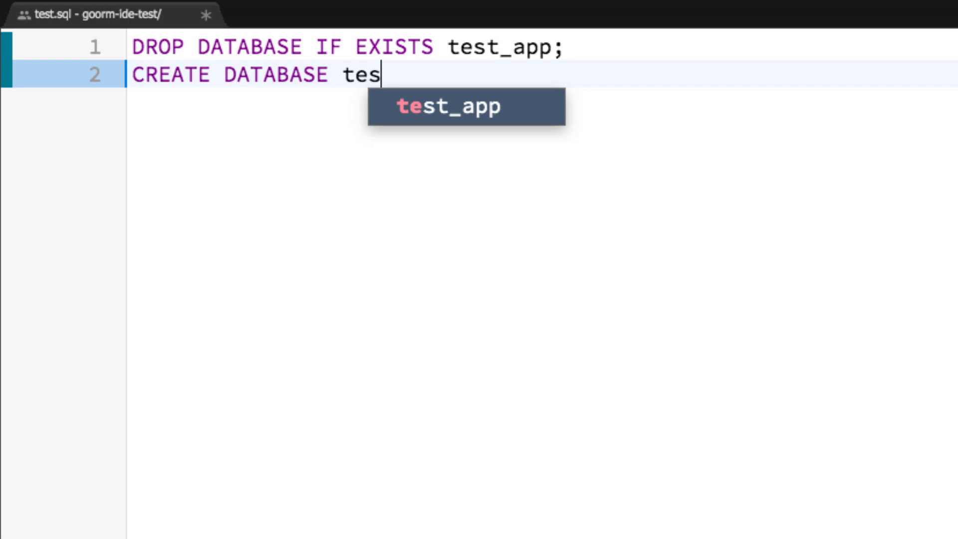
text(test_app;)
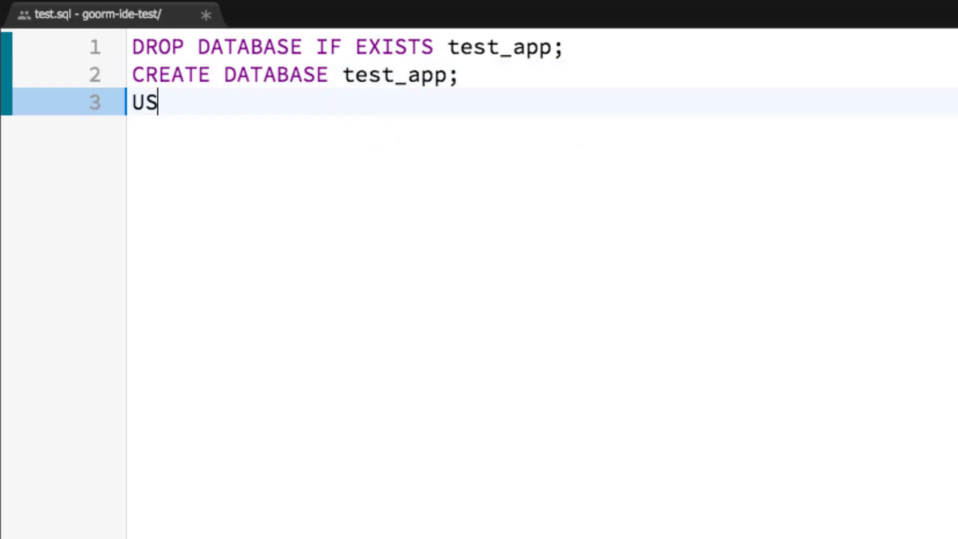
text(E test_app;)
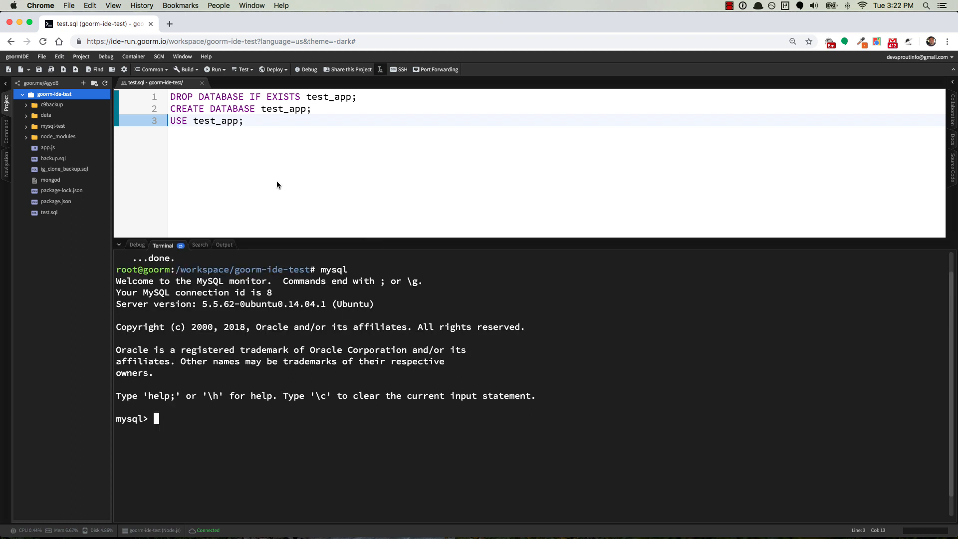
mouse_move(187, 428)
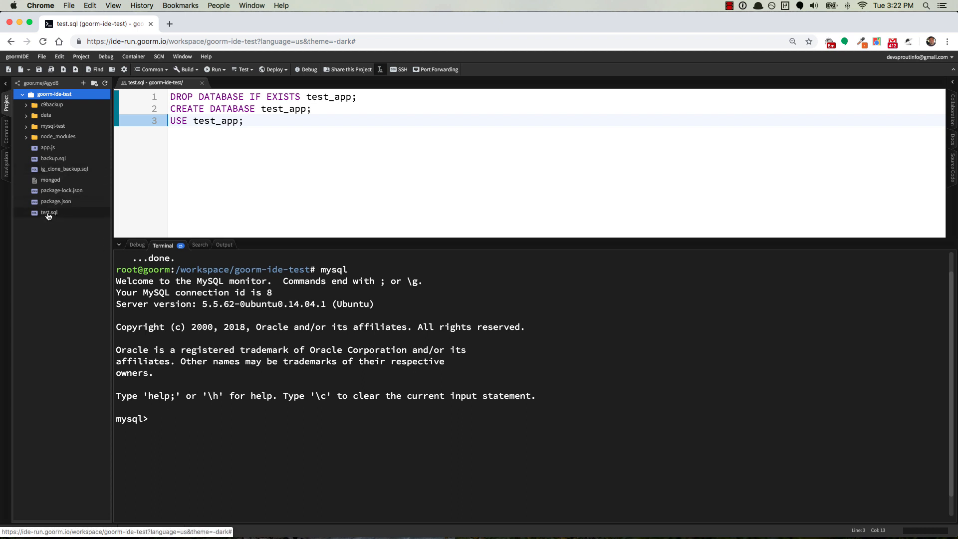
- Open a second terminal session and print the current working directory with pwd
click(55, 94)
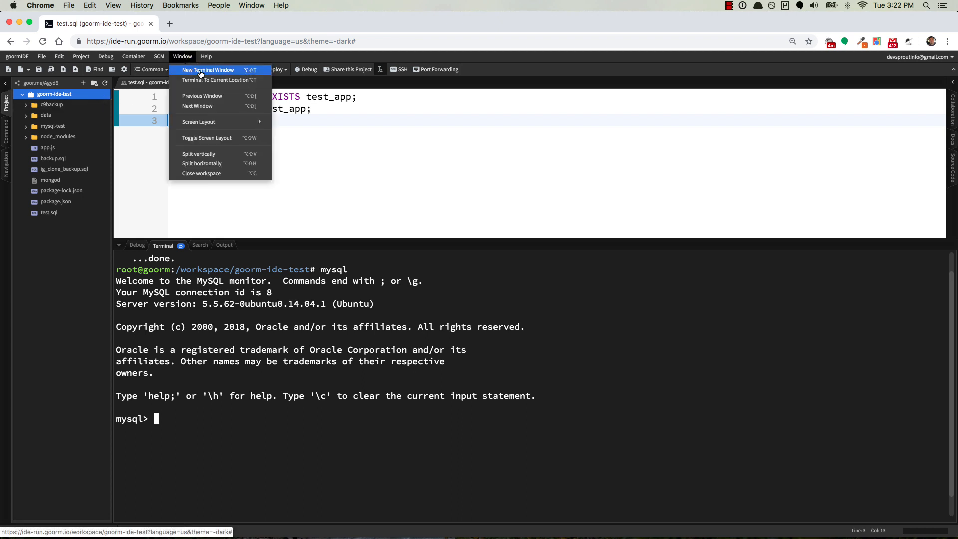
click(206, 70)
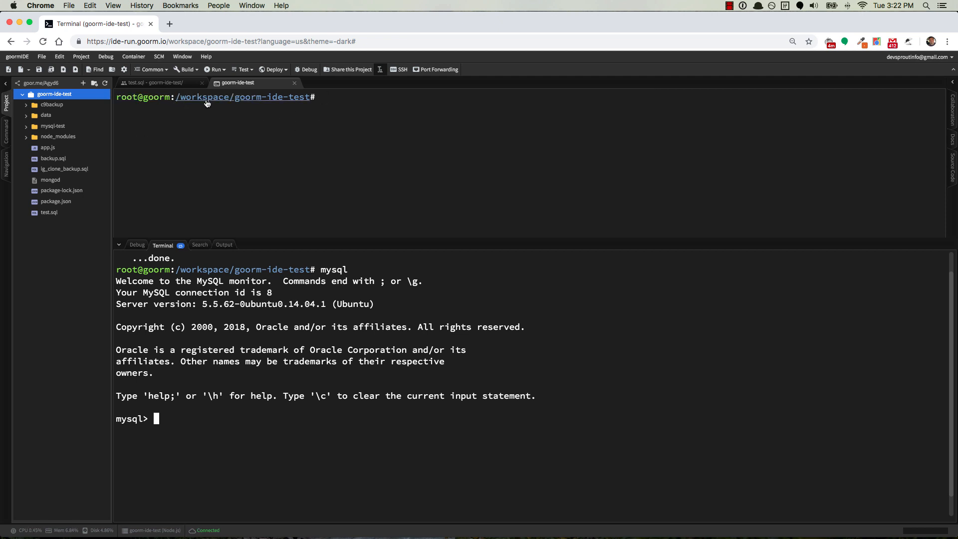
mouse_move(296, 101)
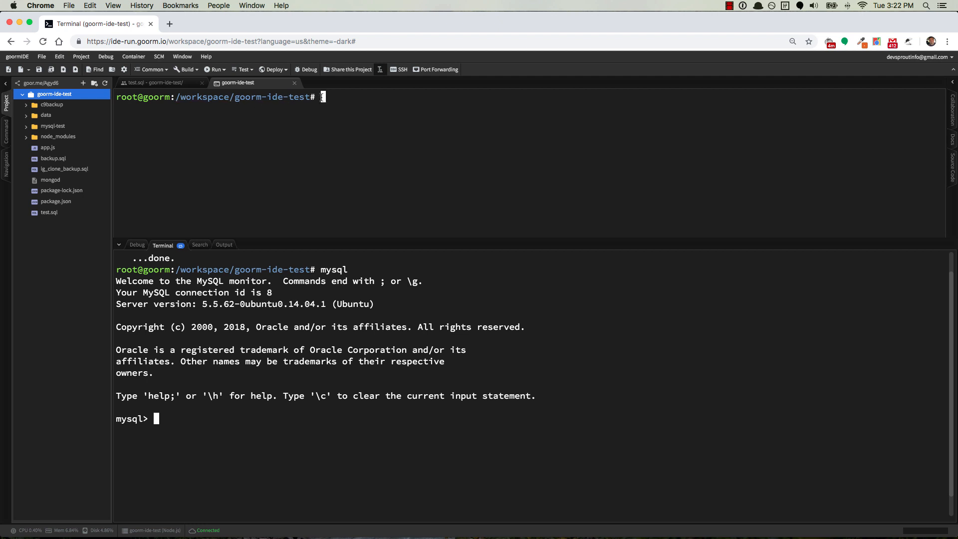
text(pwd)
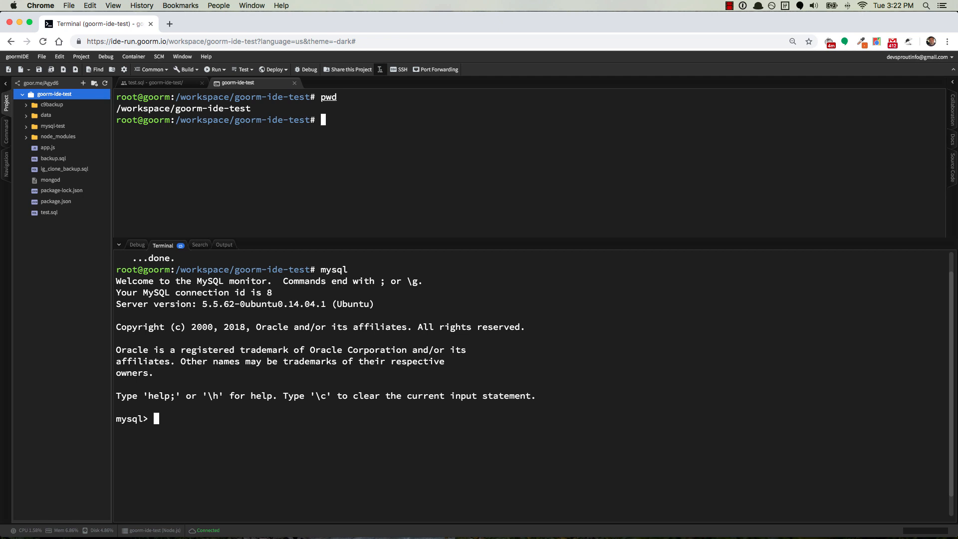
- Climb to the workspace and root directories, list each, then cd back to workspace/goorm-ide-test/
drag(152, 108, 259, 108)
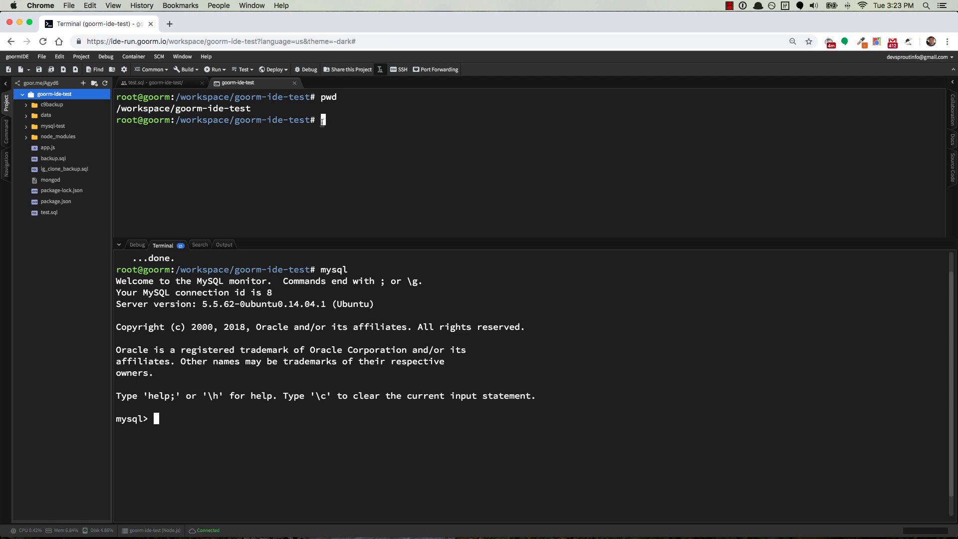
text(cd ..)
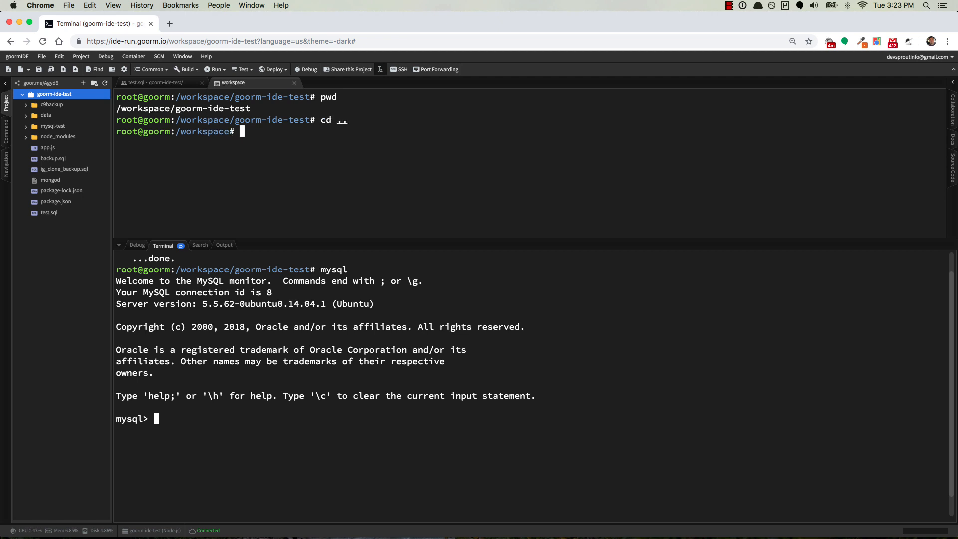
text(ls)
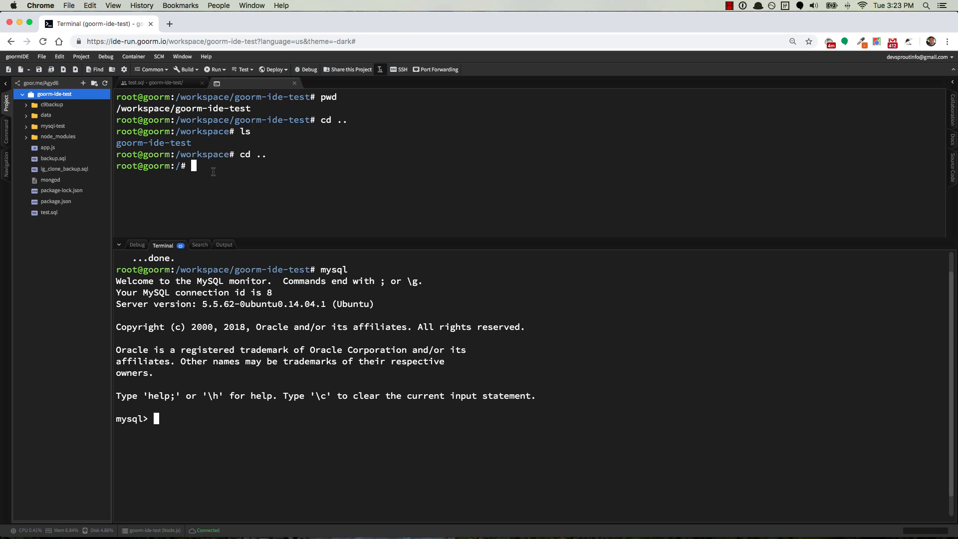
text(ls)
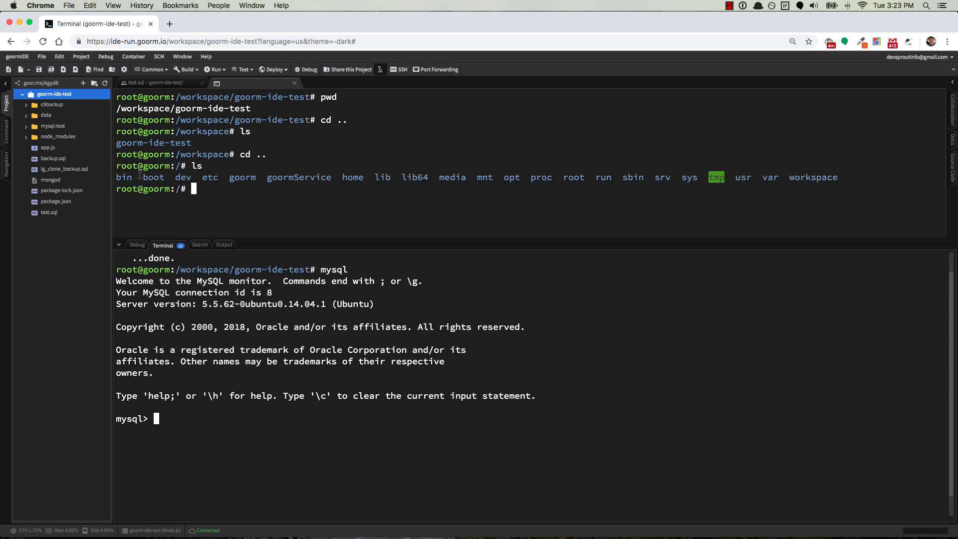
mouse_move(300, 196)
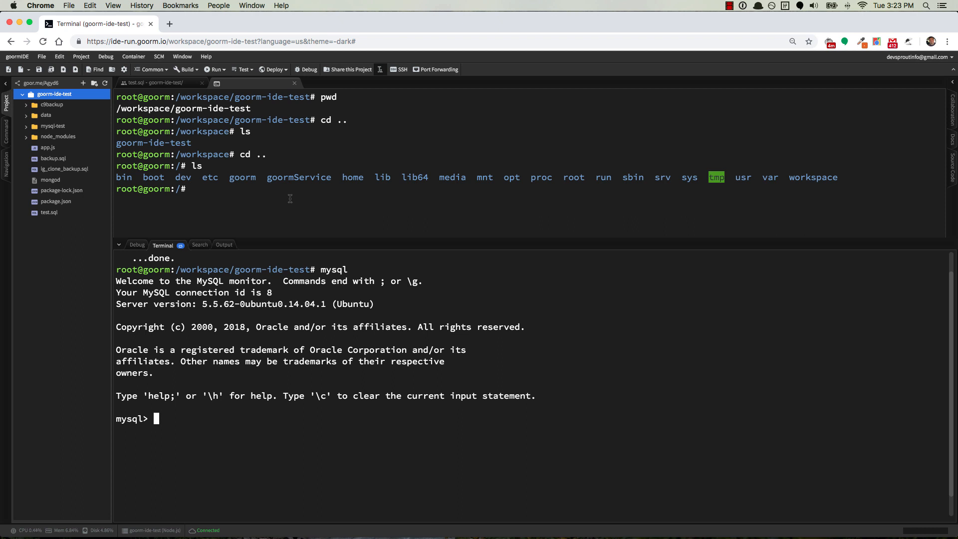
text(cd workspace/)
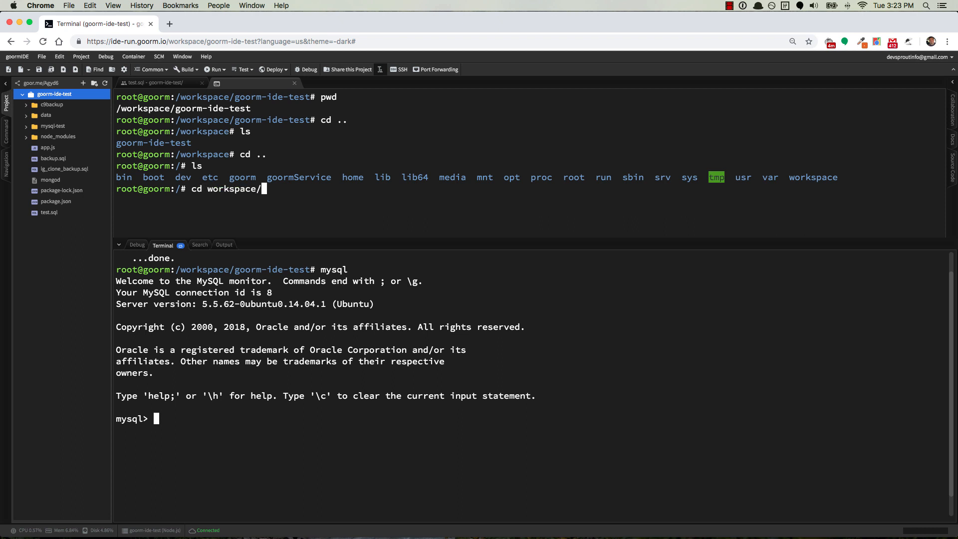
text(goorm-ide-test/)
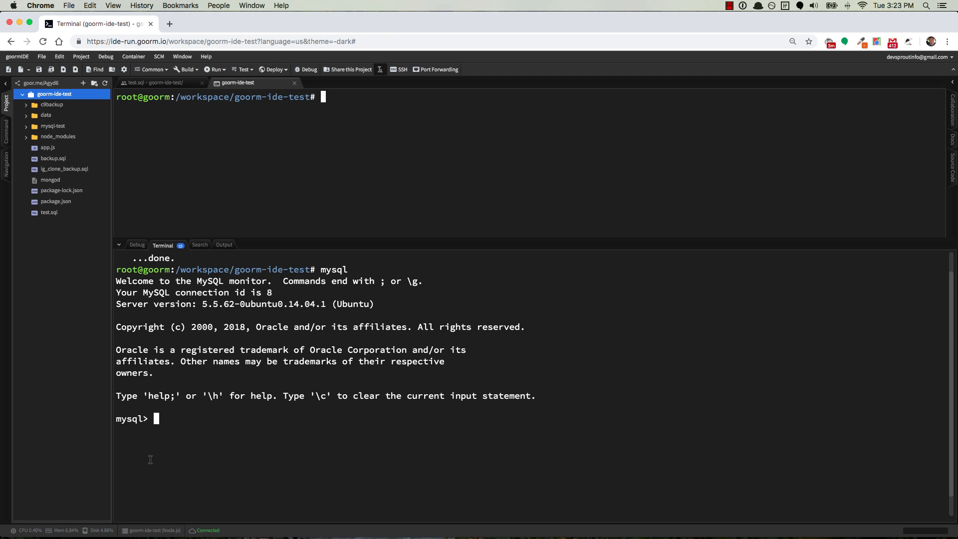
mouse_move(185, 424)
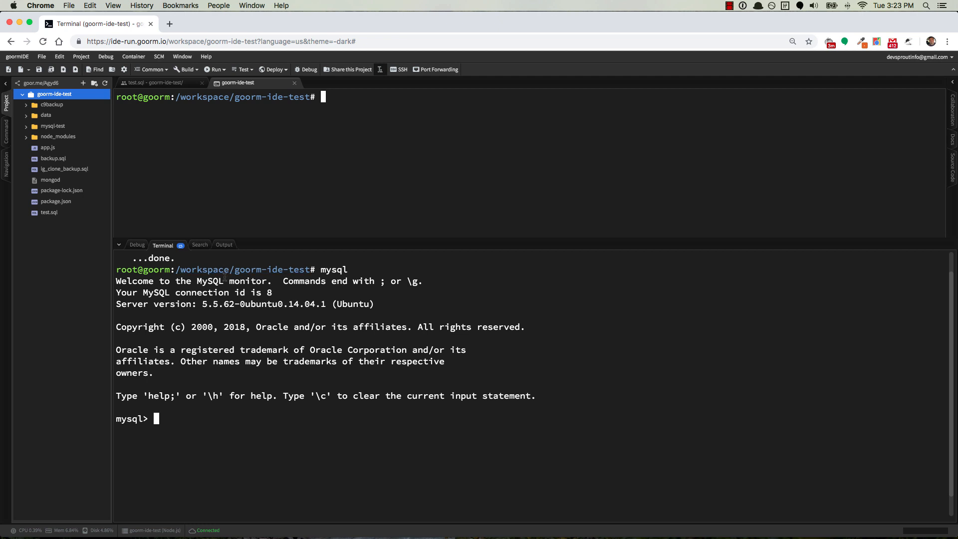
mouse_move(190, 430)
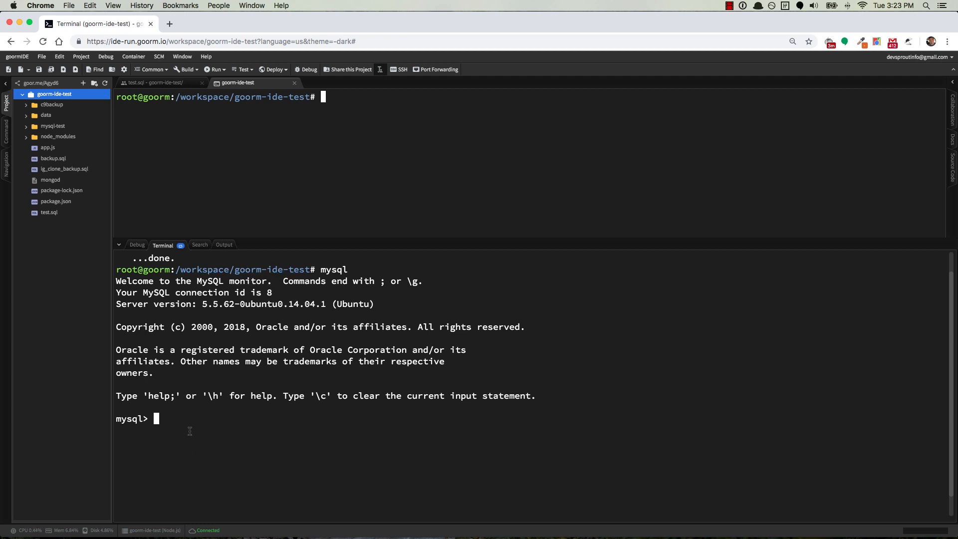
mouse_move(182, 421)
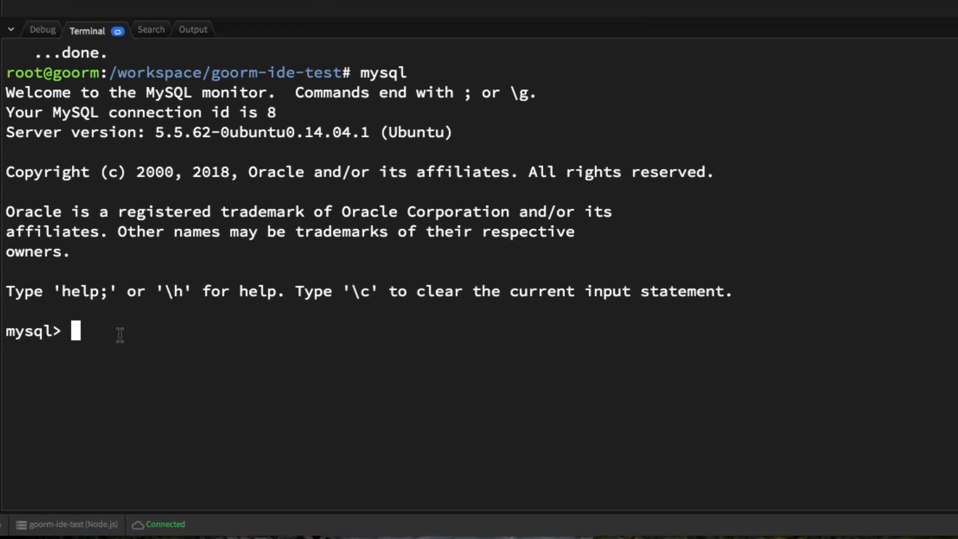
- Run show databases; to list seven databases, then source test.sql to create test_app
text(show d)
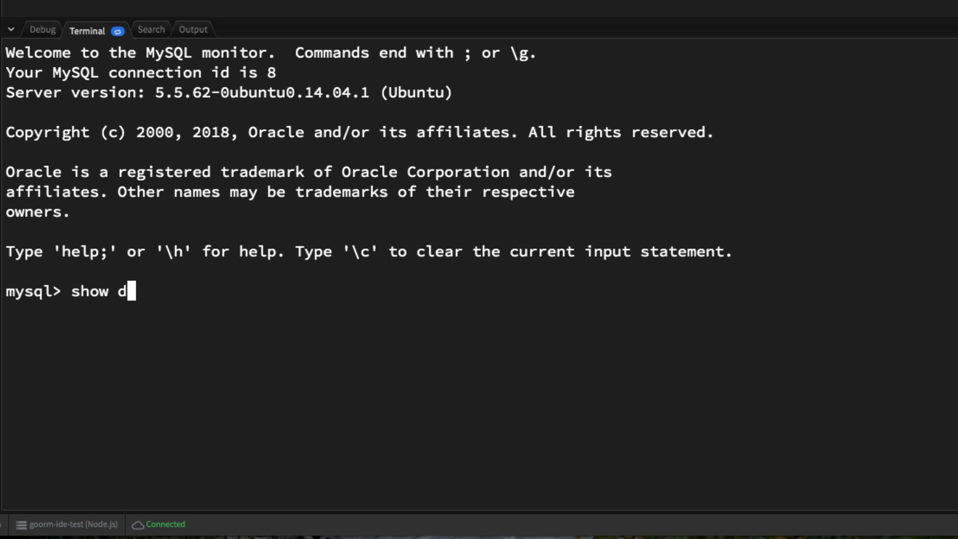
text(atabases;)
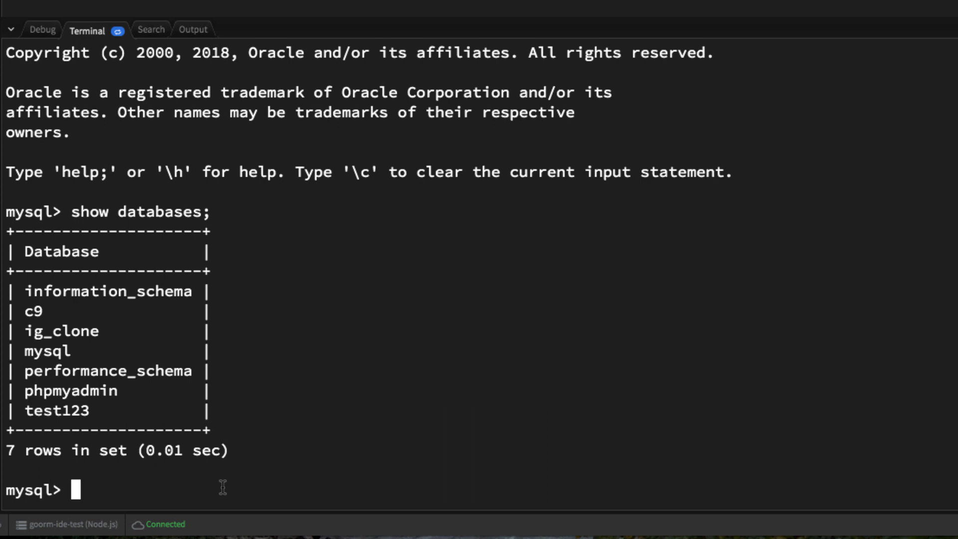
text(source)
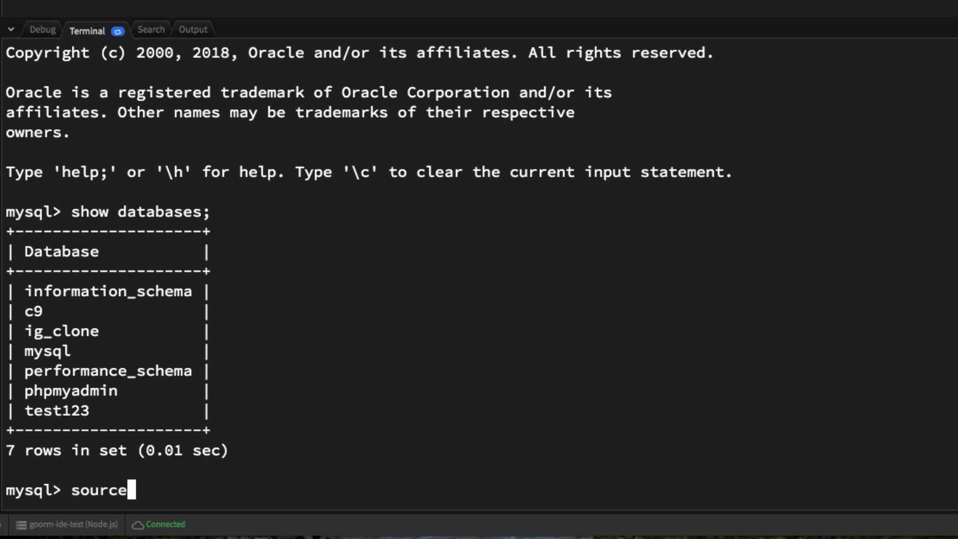
text(test.sql)
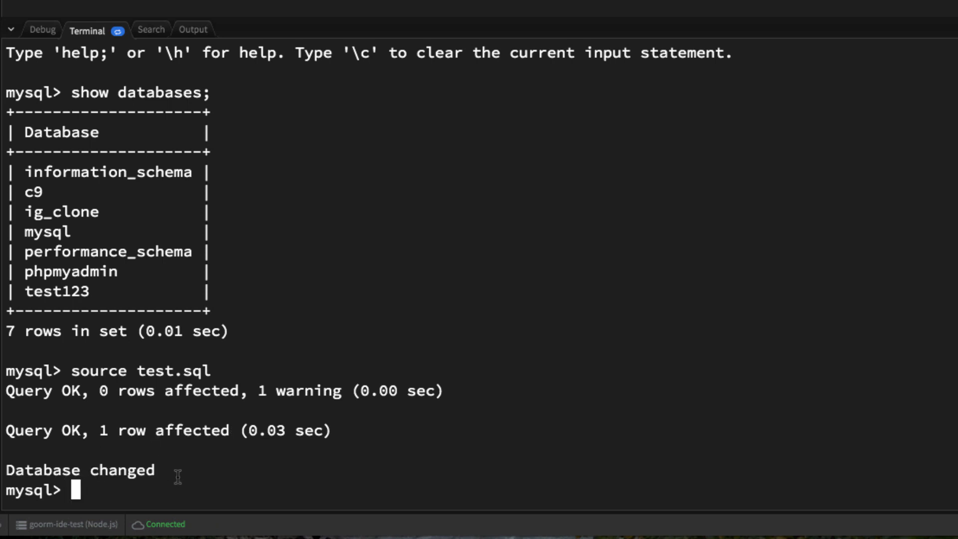
mouse_move(183, 492)
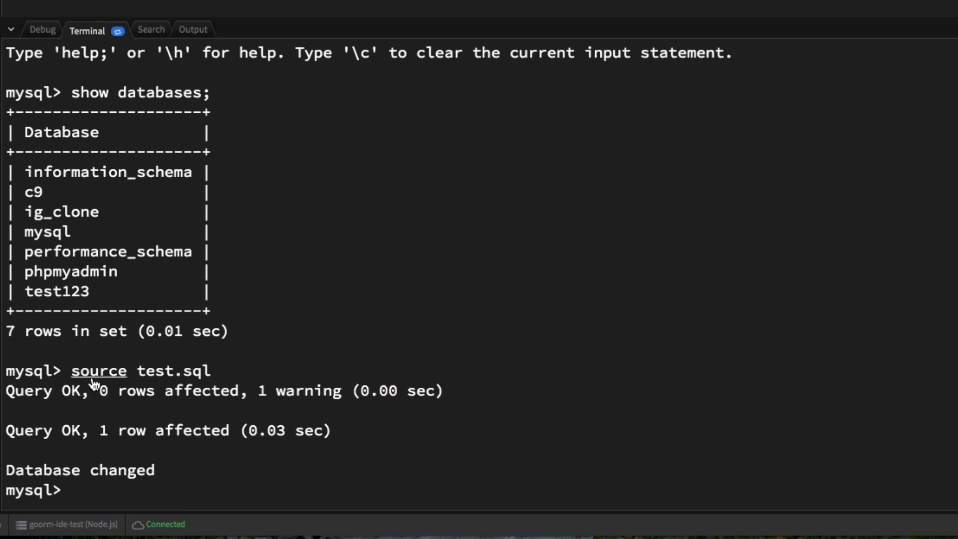
- Run show databases; again and see eight databases including test_app
text(show databases;)
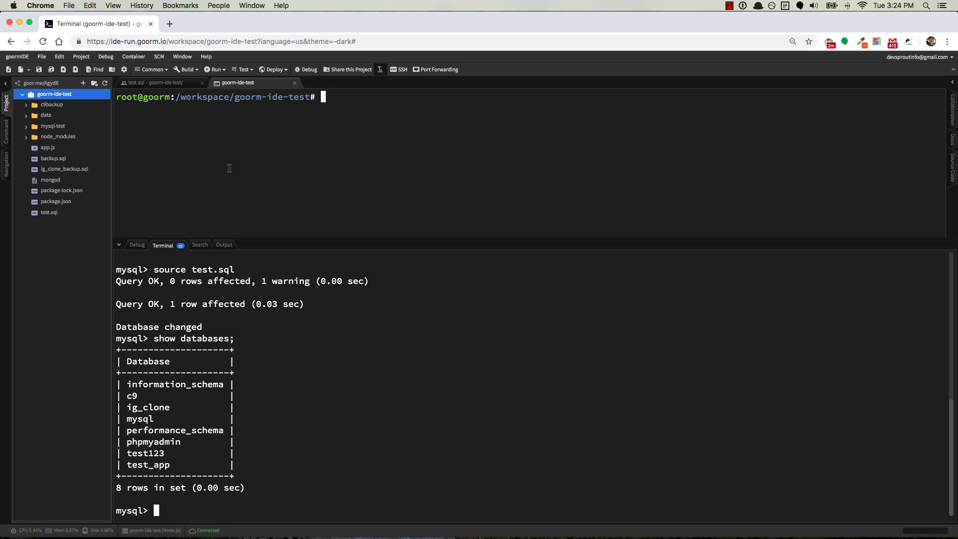
mouse_move(307, 525)
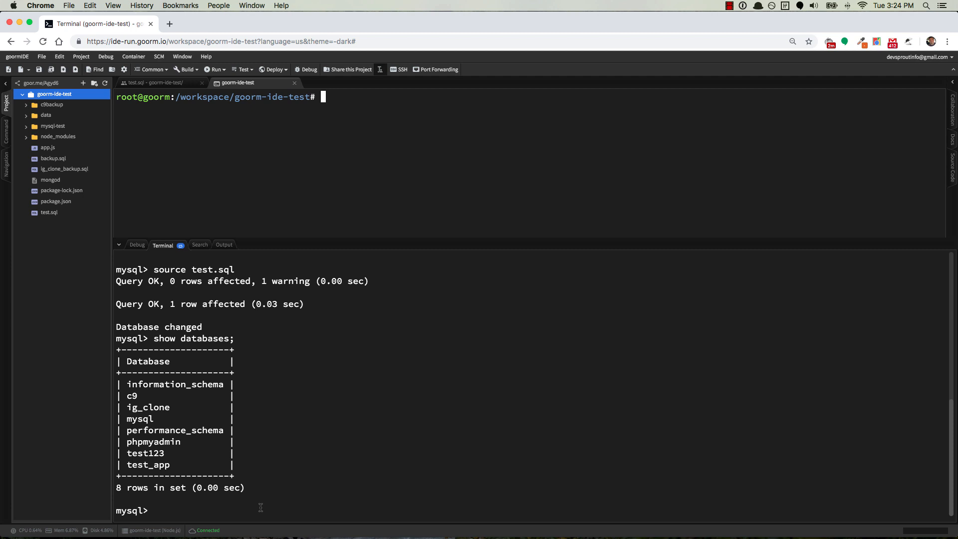
- Source /workspace/goorm-ide-test/test.sql, check the database list, and exit MySQL
text(source /)
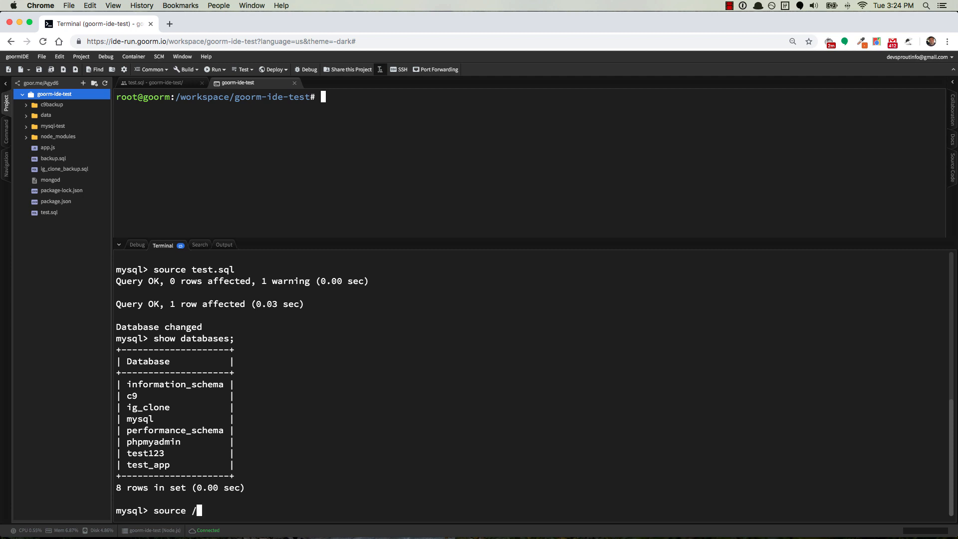
text(works)
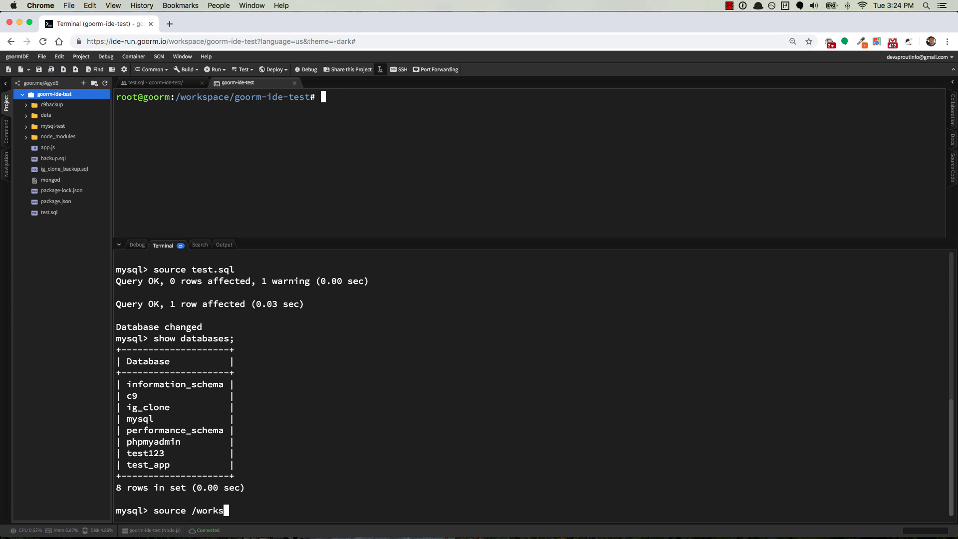
text(pace/)
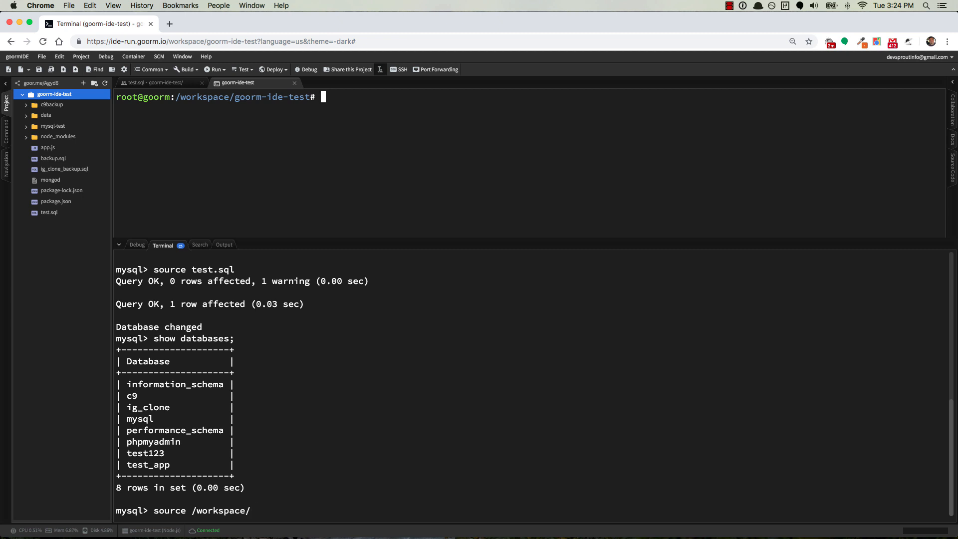
text(goorm-)
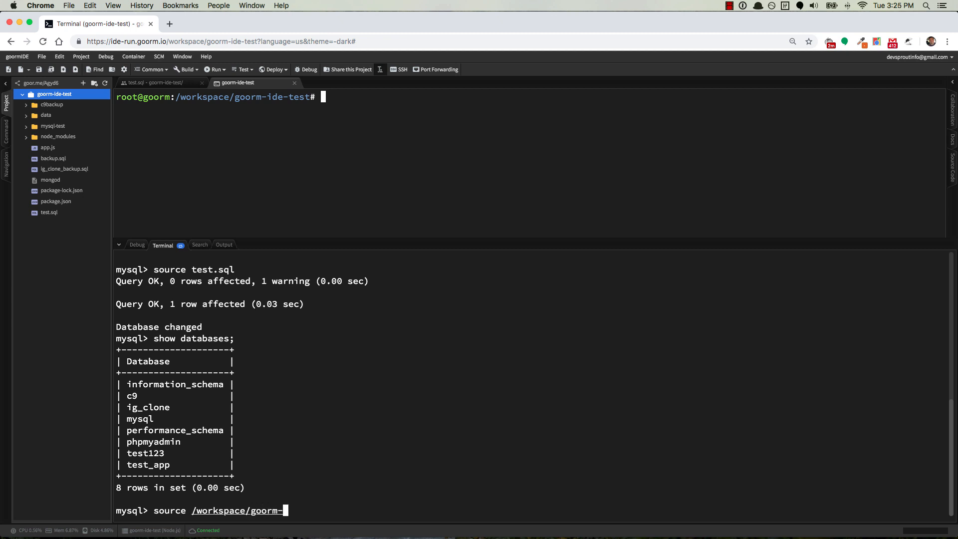
text(ide-test)
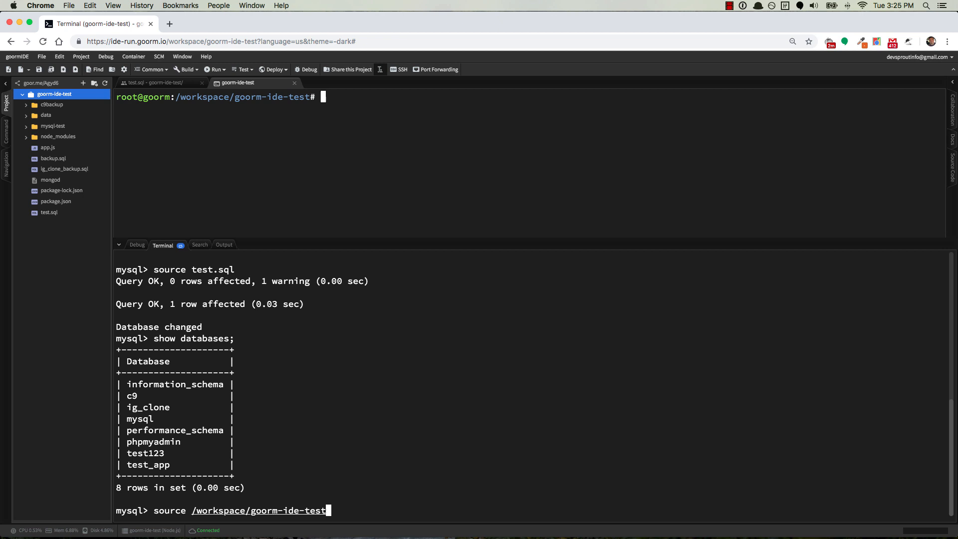
text(/test)
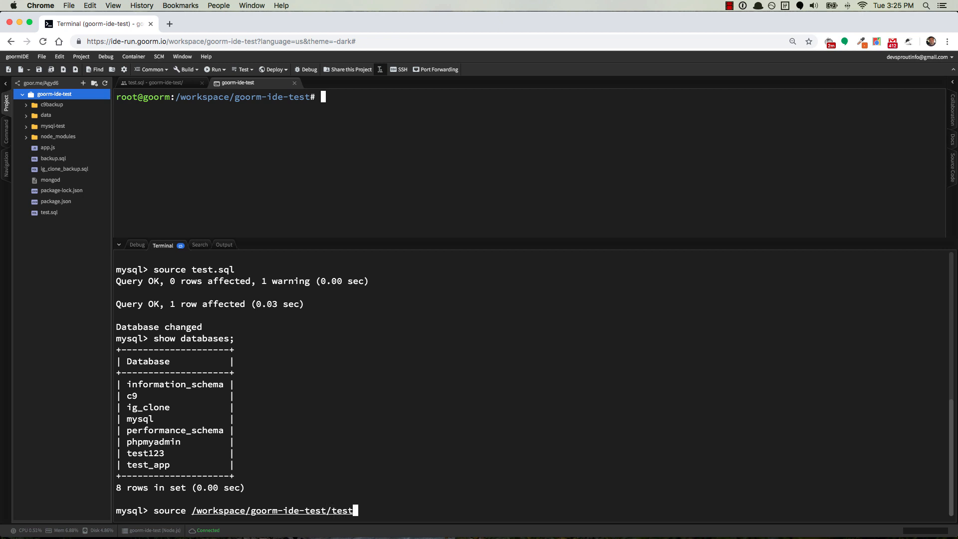
text(.sql)
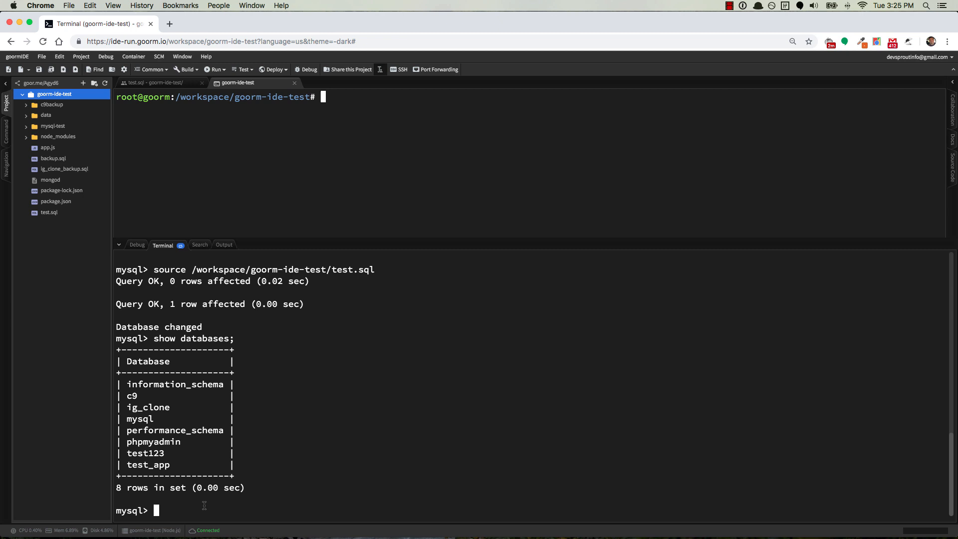
text(exit)
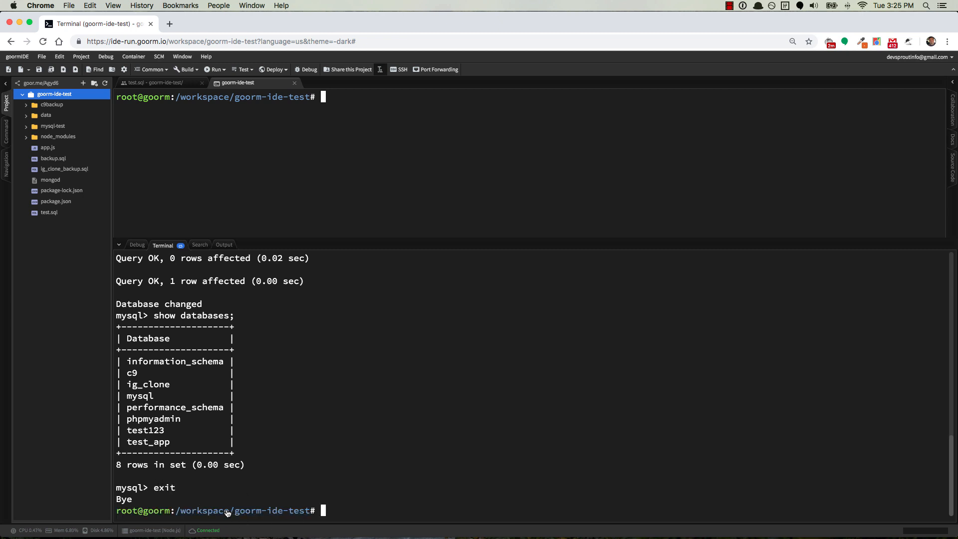
- Relaunch mysql in the project folder, source test.sql by plain name, and exit
text(m)
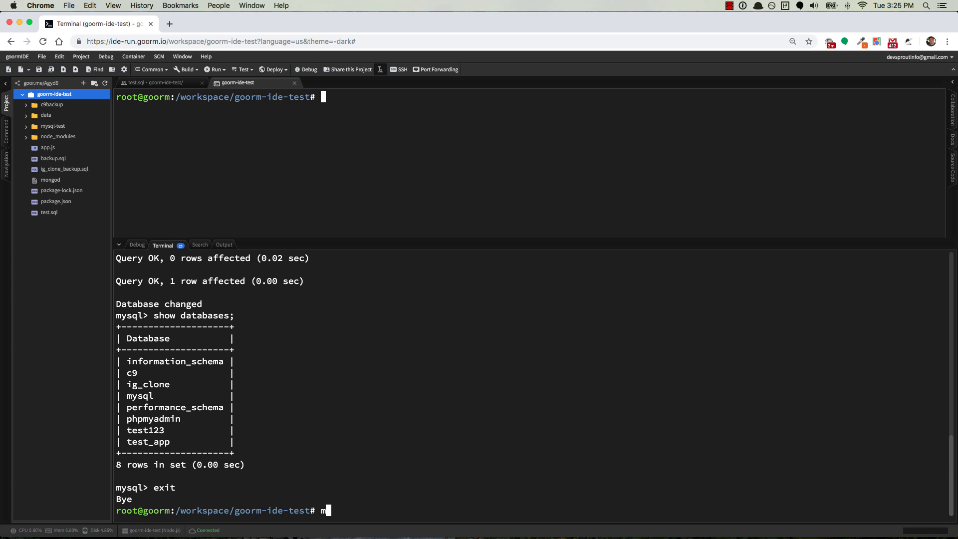
text(ysql)
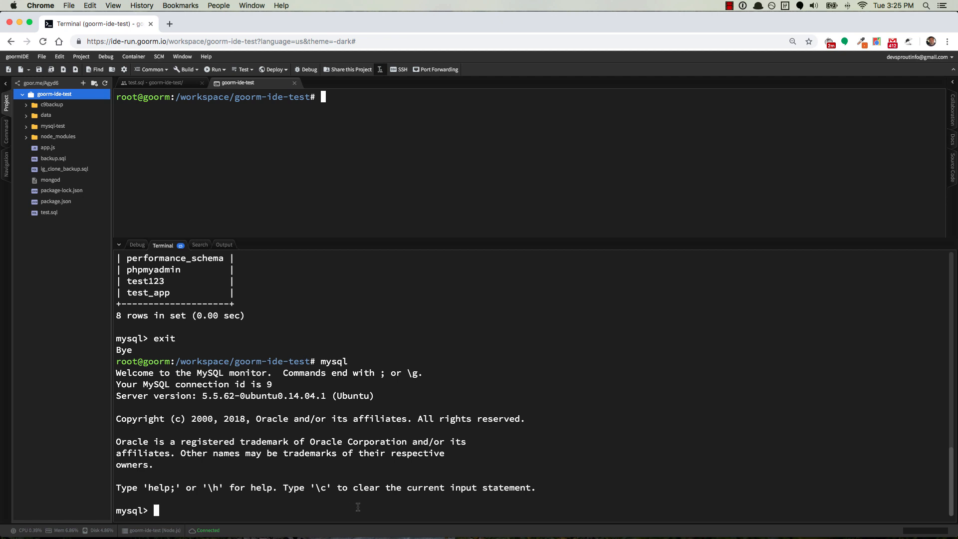
mouse_move(58, 159)
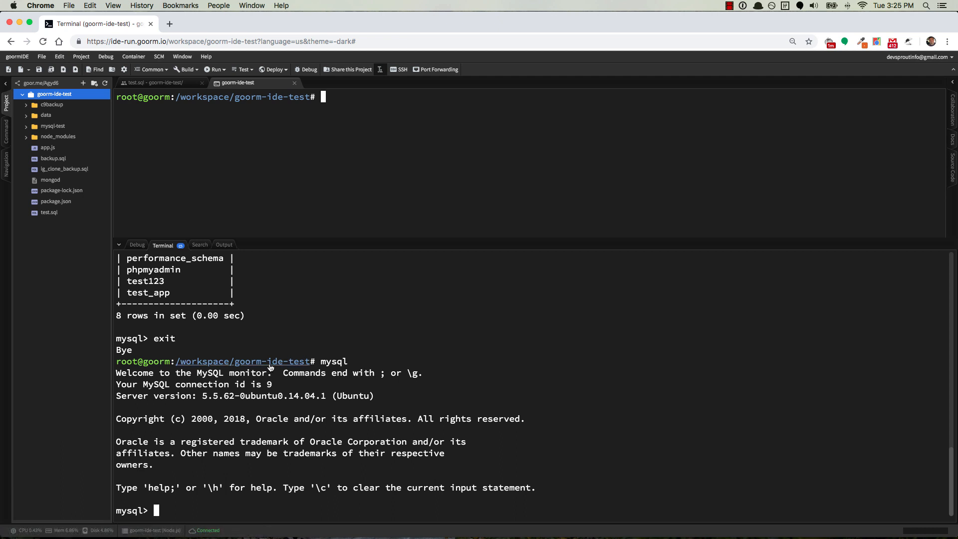
text(source test.sql)
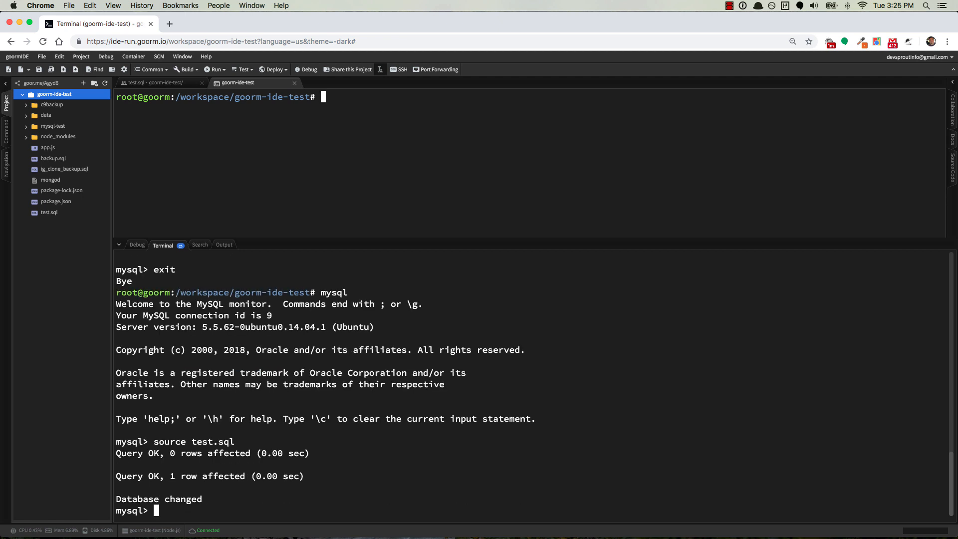
text(exit)
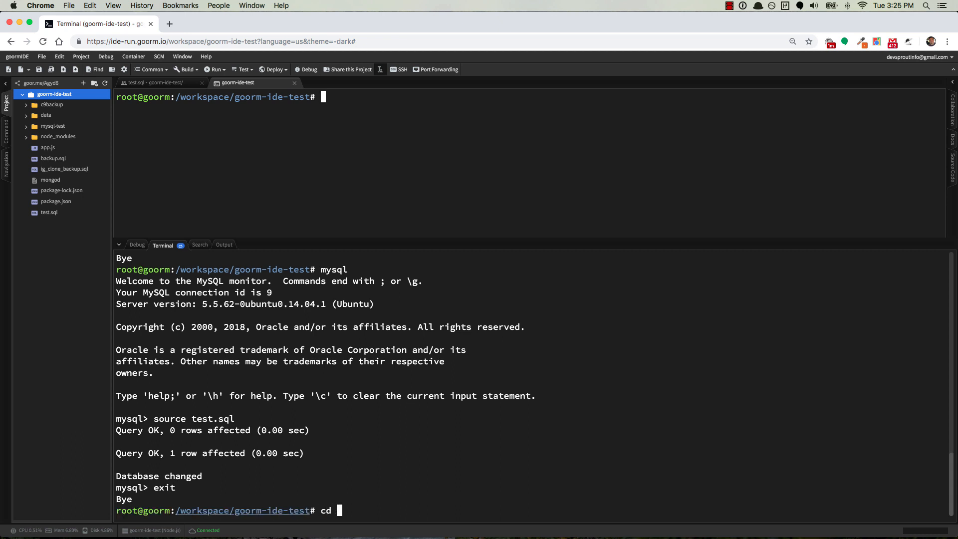
- From the data folder start mysql; source test.sql fails, but source ../test.sql succeeds
text(data)
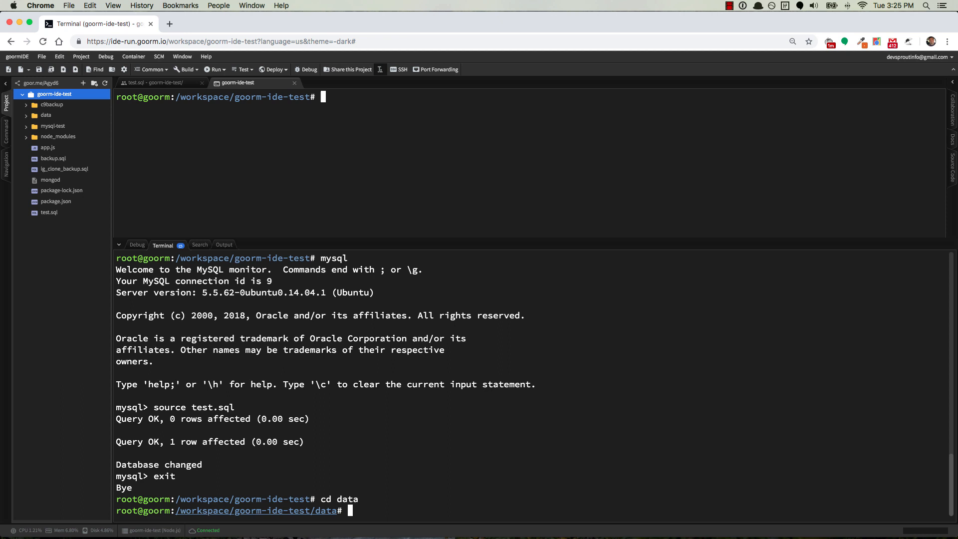
text(mysql)
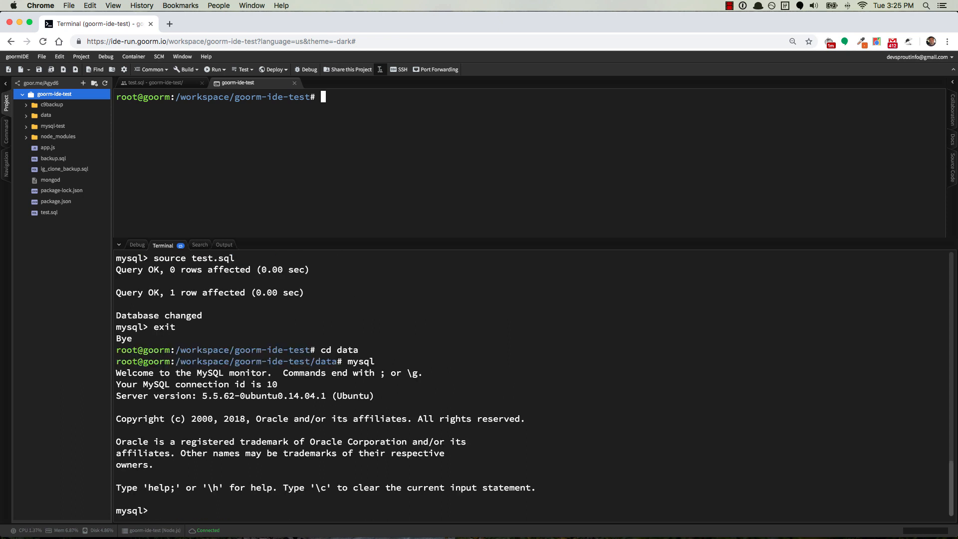
text(source test.sql)
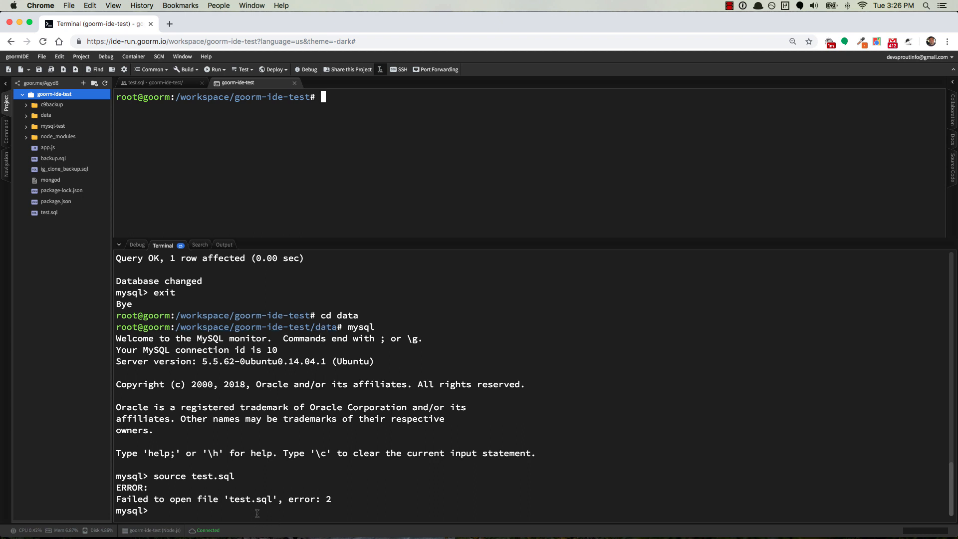
text(source)
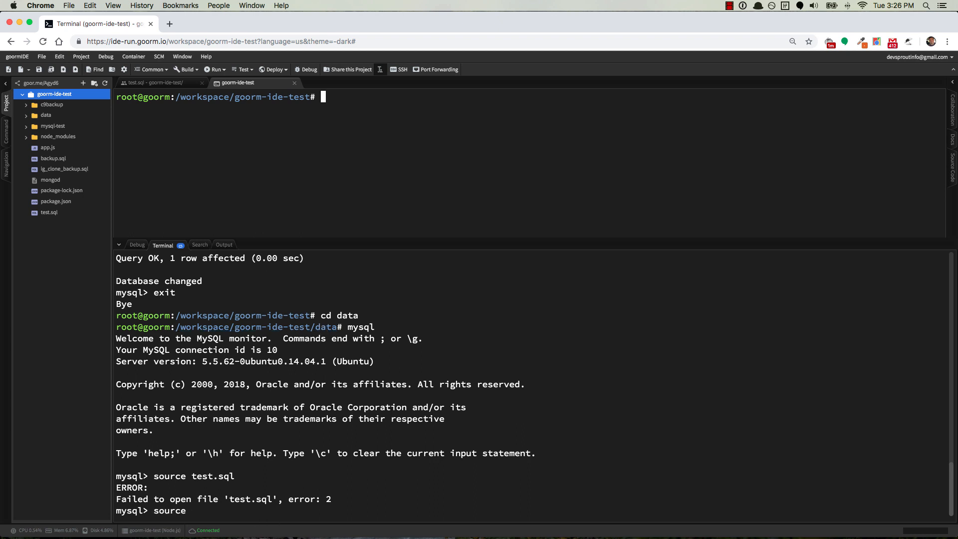
text(../test.sql)
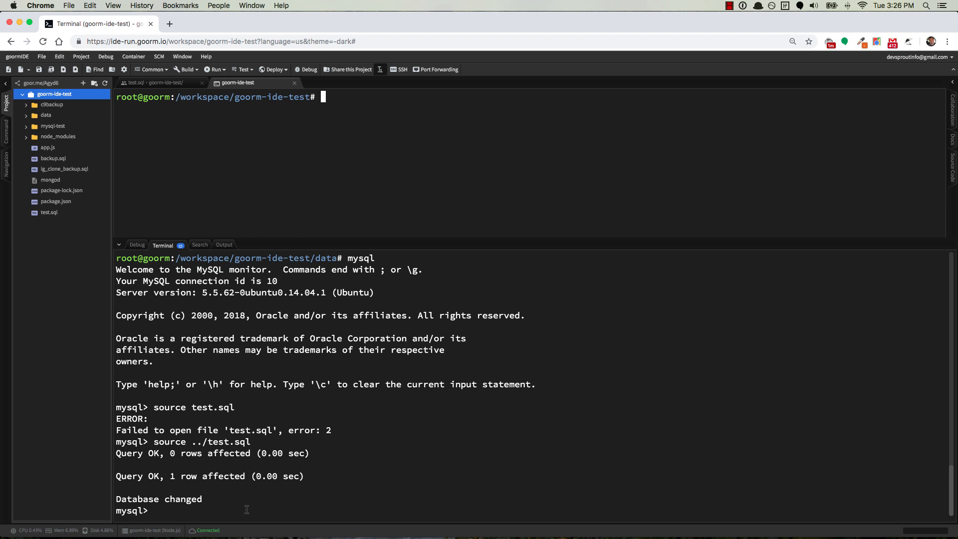
- Source /workspace/goorm-ide-test/test.sql from data, exit MySQL, and begin a sudo service command
text(source)
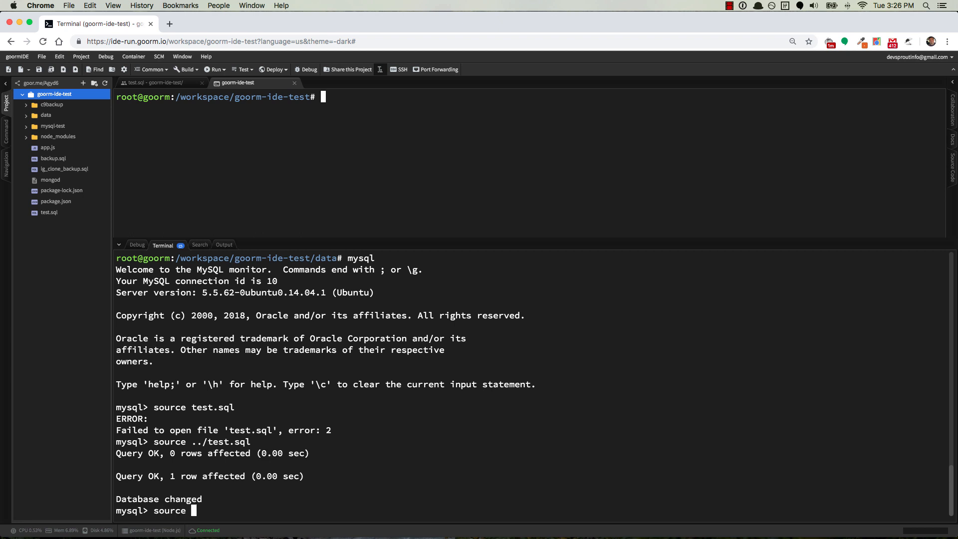
text(/workspac)
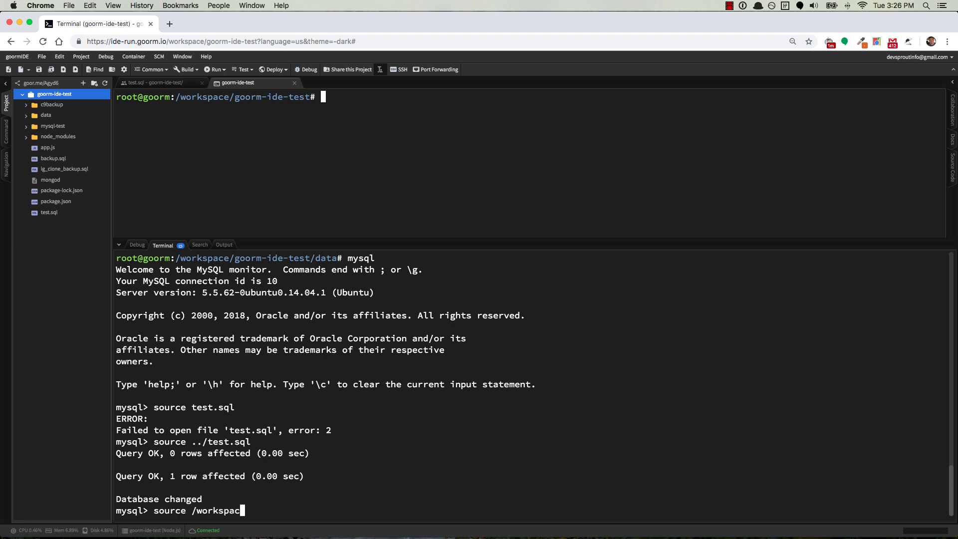
text(e/goorm-)
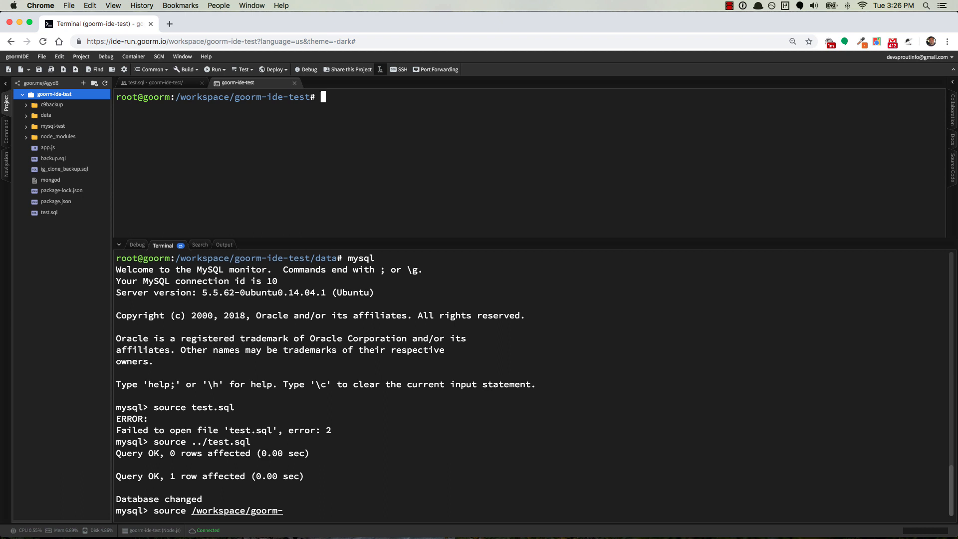
text(ide-test)
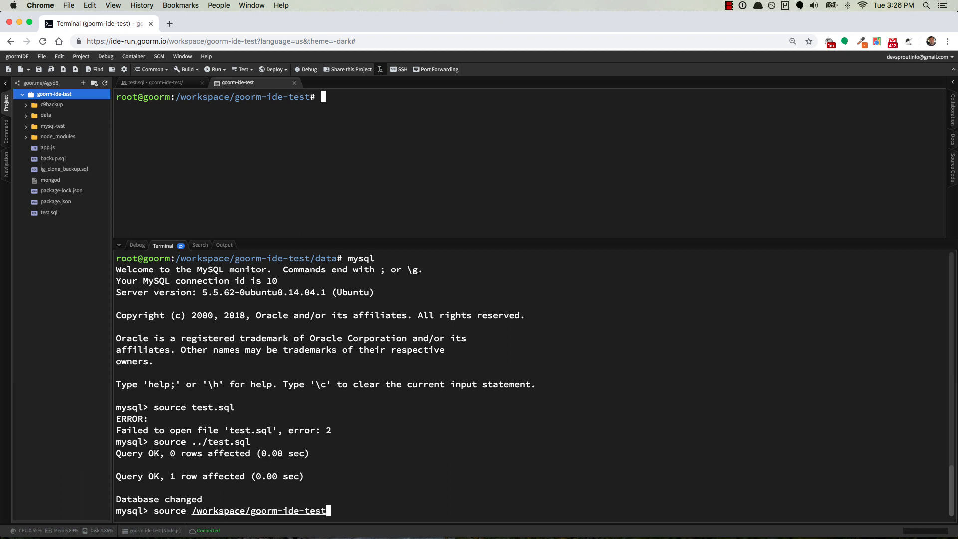
text(/test.sql)
text(exit)
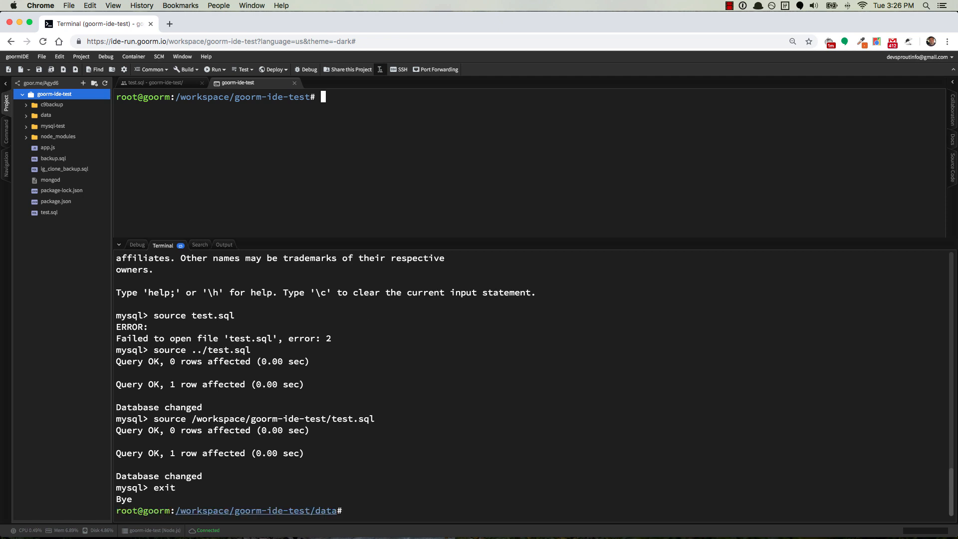
text(sudo service)
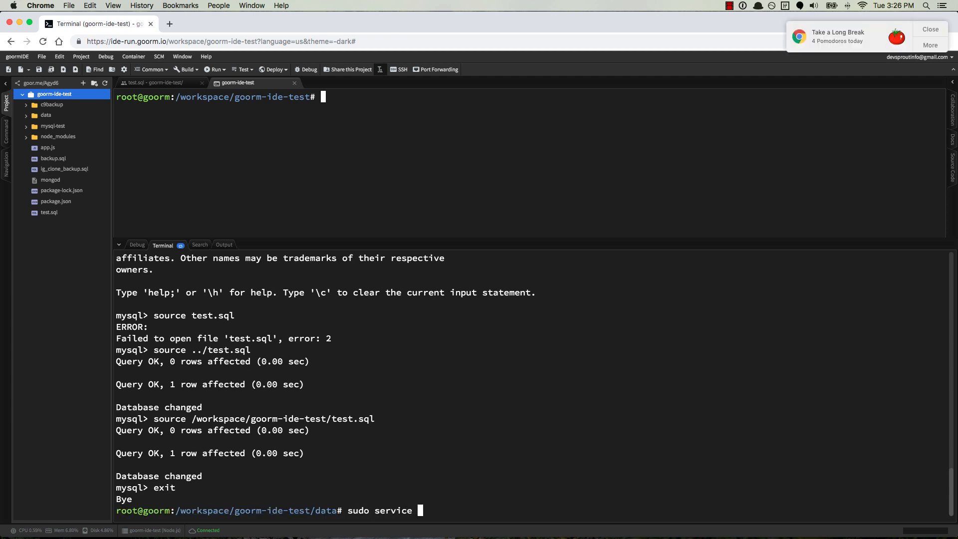